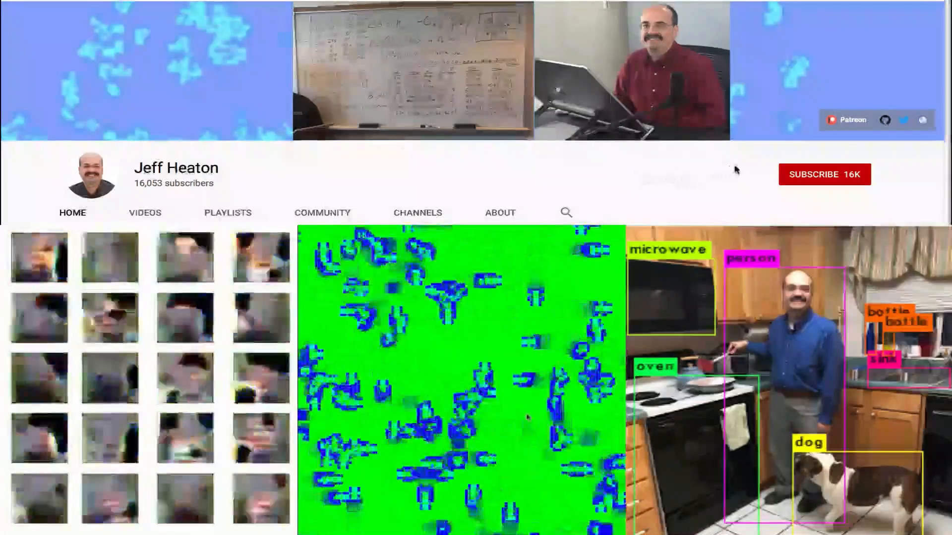
Reload thispersondoesnotexist.com repeatedly to generate a succession of new fake faces.
{"action": "left_click", "coordinate": [825, 175]}
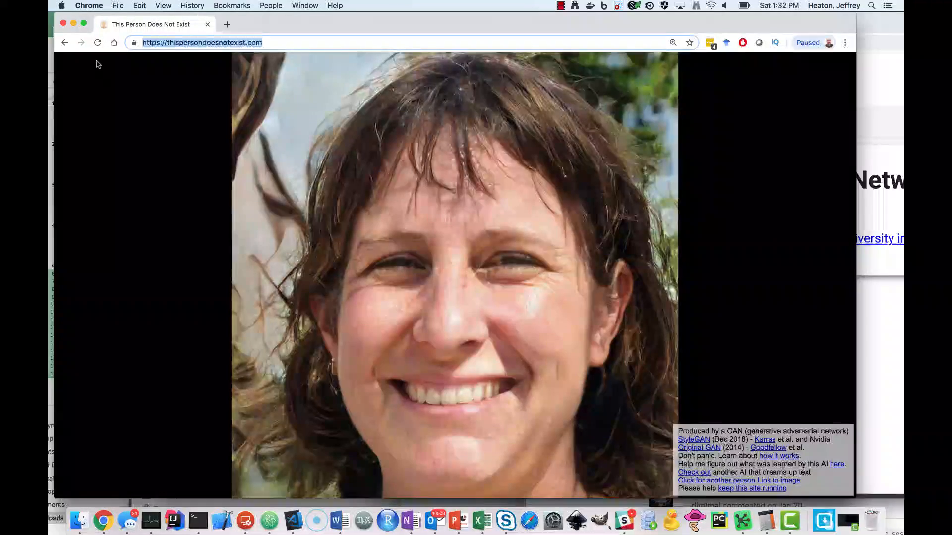
{"action": "mouse_move", "coordinate": [97, 43]}
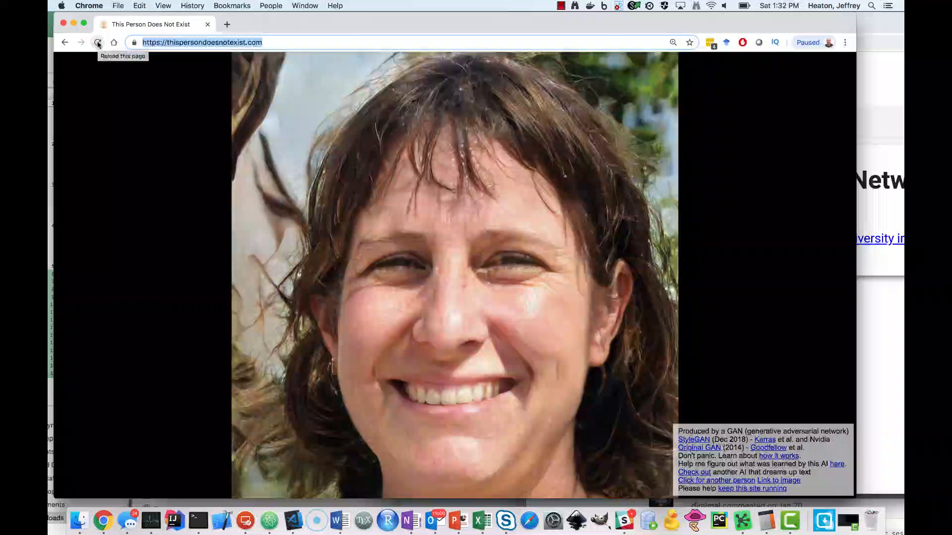
{"action": "left_click", "coordinate": [97, 43]}
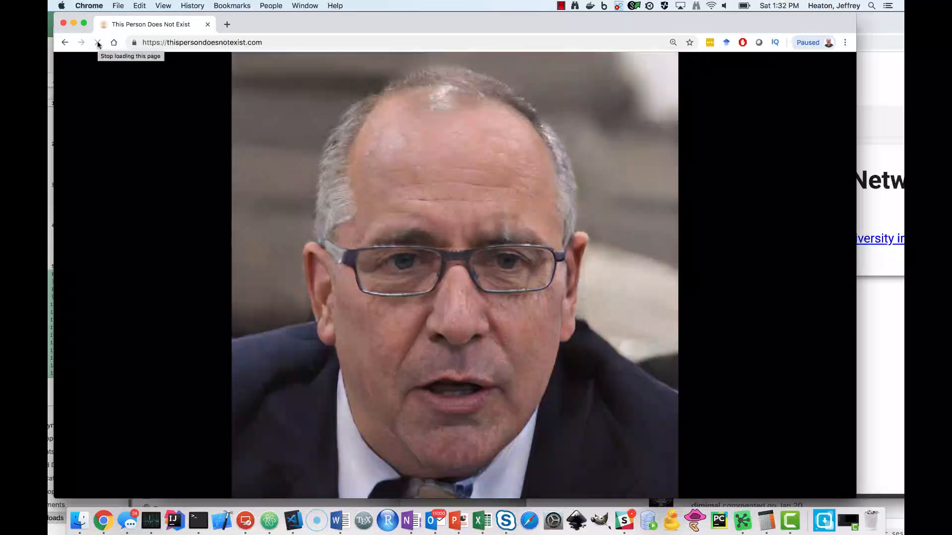
{"action": "left_click", "coordinate": [97, 41]}
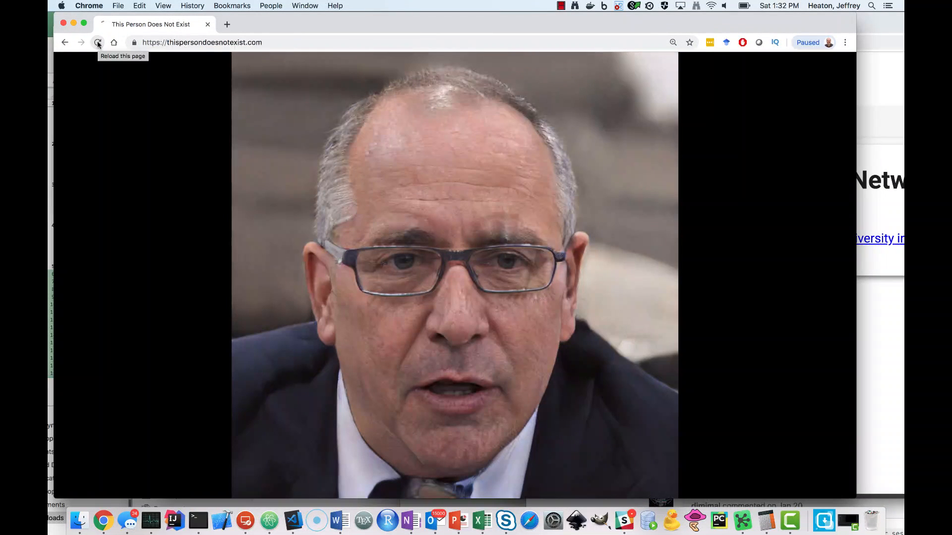
{"action": "left_click", "coordinate": [97, 43]}
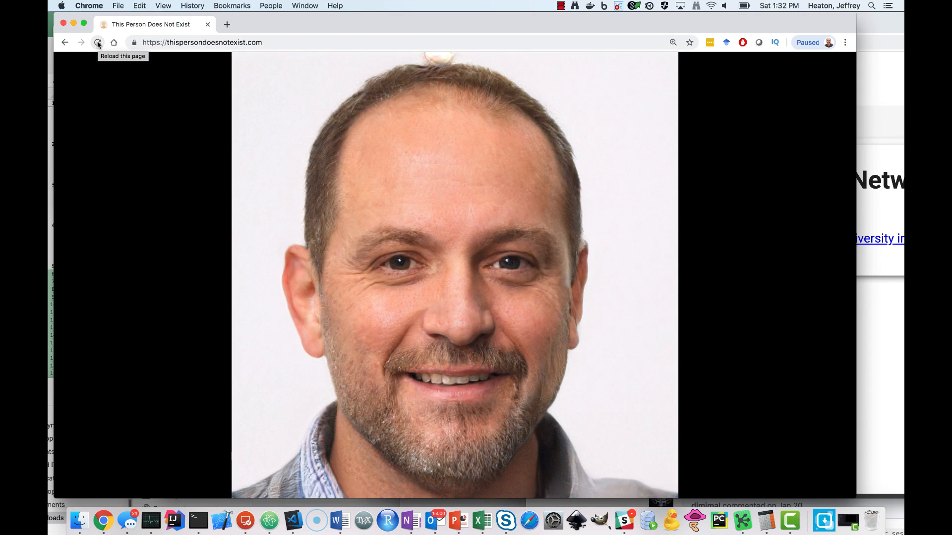
{"action": "left_click", "coordinate": [97, 41]}
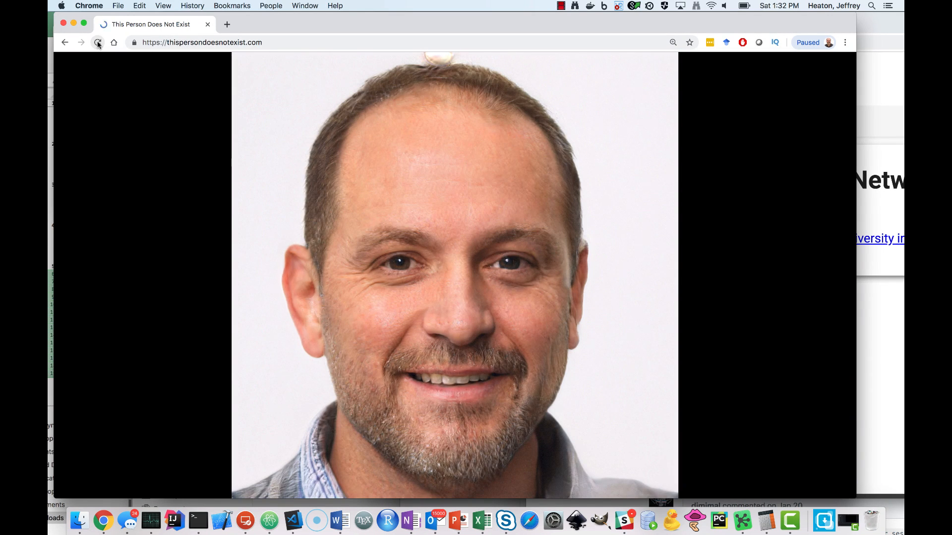
{"action": "left_click", "coordinate": [96, 43]}
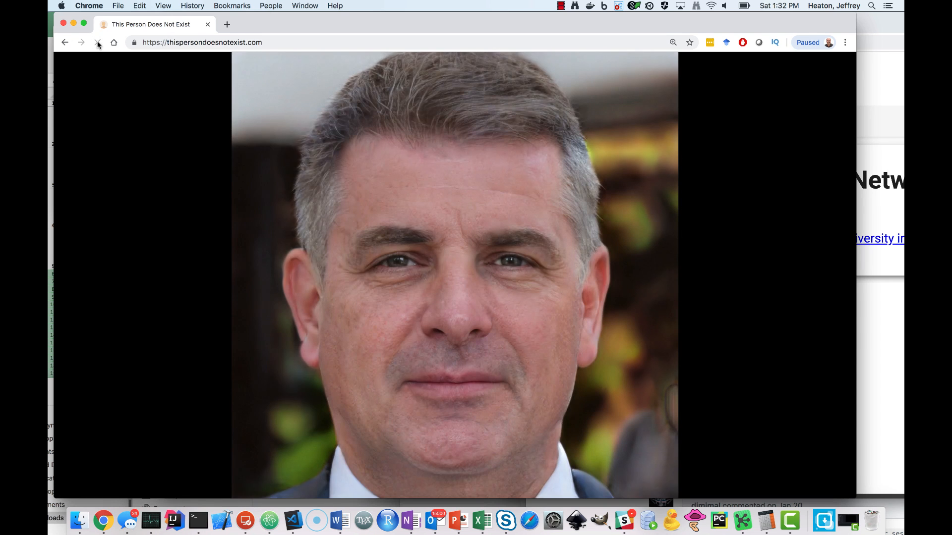
{"action": "left_click", "coordinate": [93, 42]}
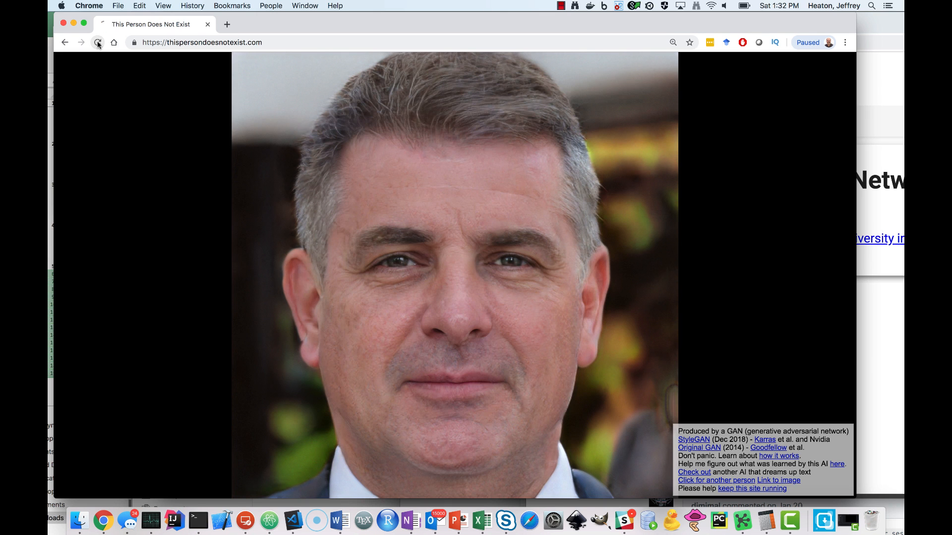
{"action": "left_click", "coordinate": [96, 42]}
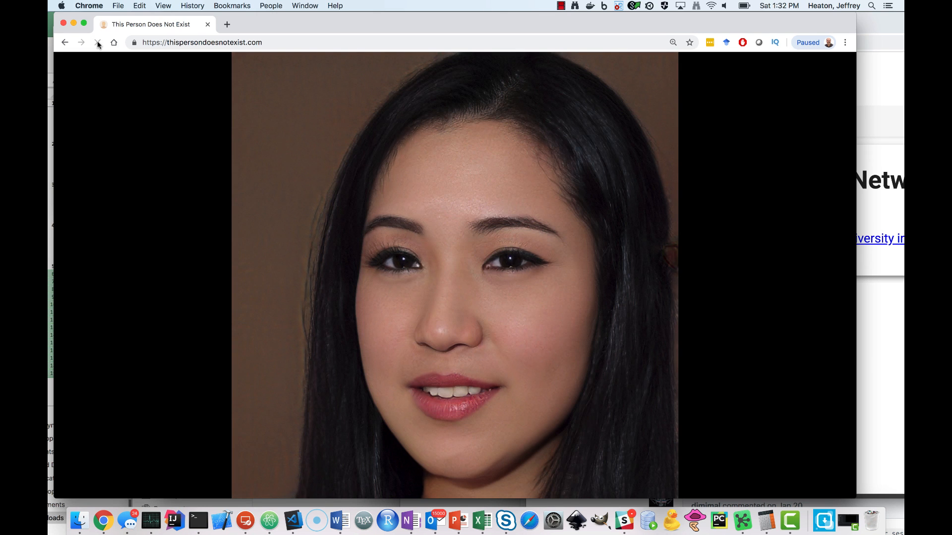
{"action": "left_click", "coordinate": [95, 42]}
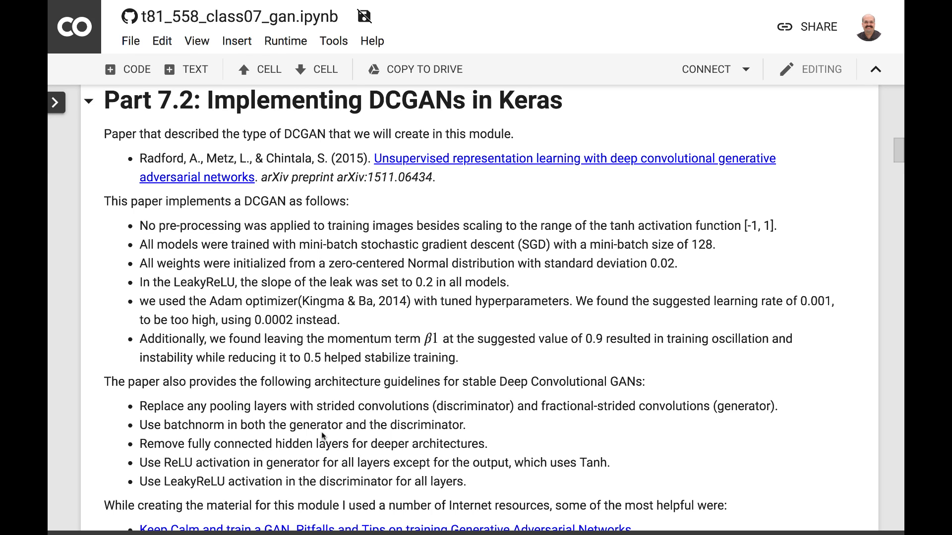
{"action": "mouse_move", "coordinate": [218, 282]}
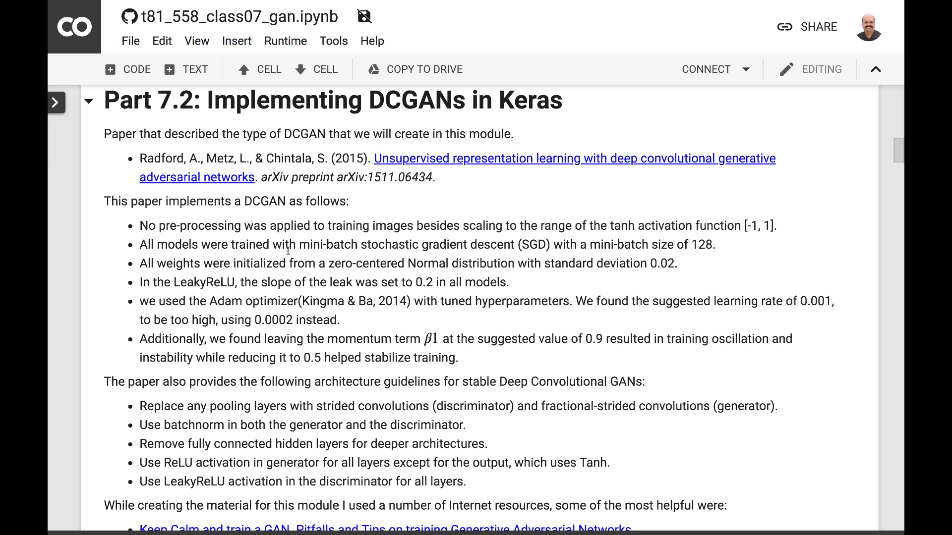
{"action": "scroll", "scroll_direction": "down", "scroll_amount": 3}
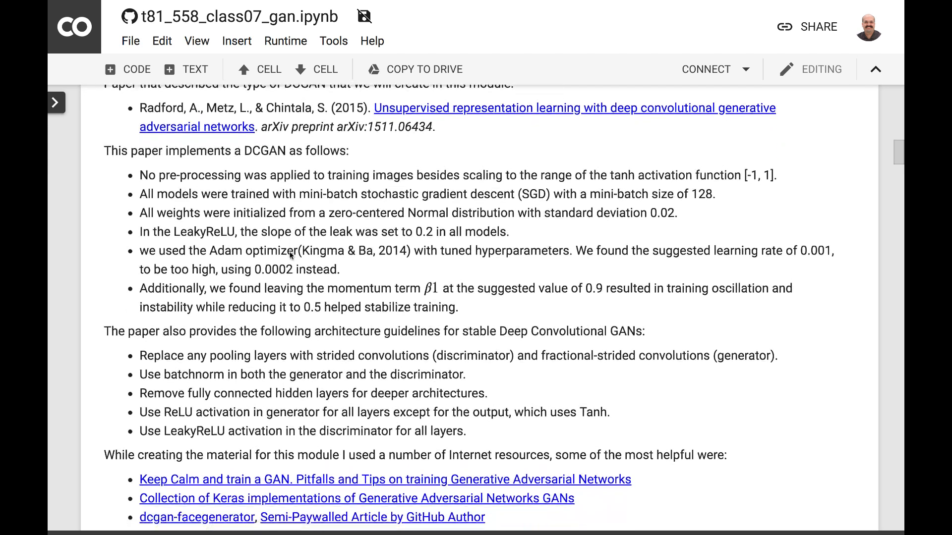
{"action": "scroll", "scroll_direction": "down", "scroll_amount": 3}
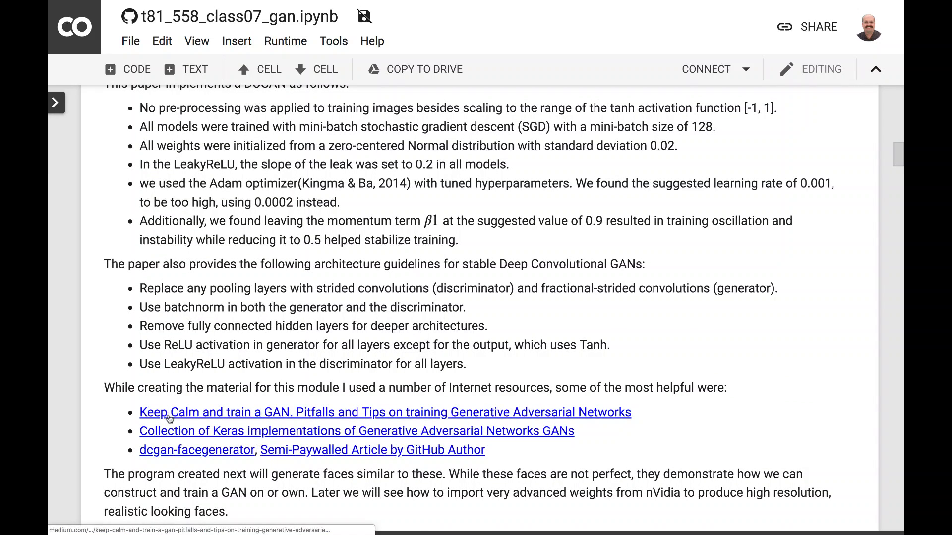
{"action": "mouse_move", "coordinate": [466, 399]}
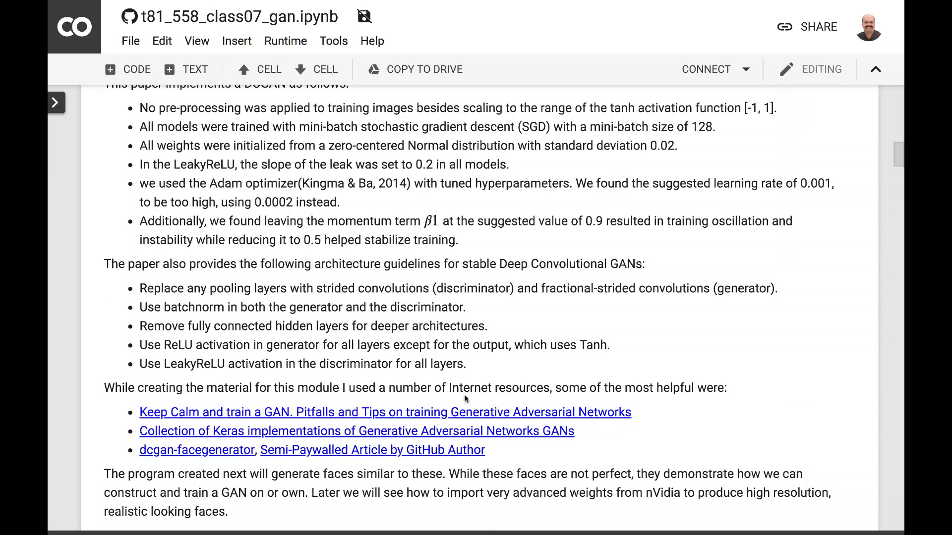
{"action": "mouse_move", "coordinate": [518, 400]}
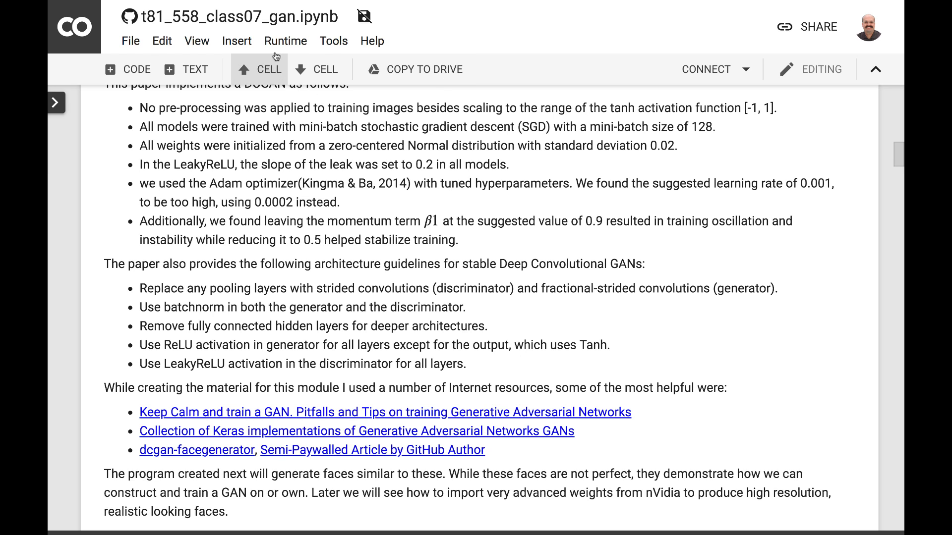
{"action": "left_click", "coordinate": [286, 40]}
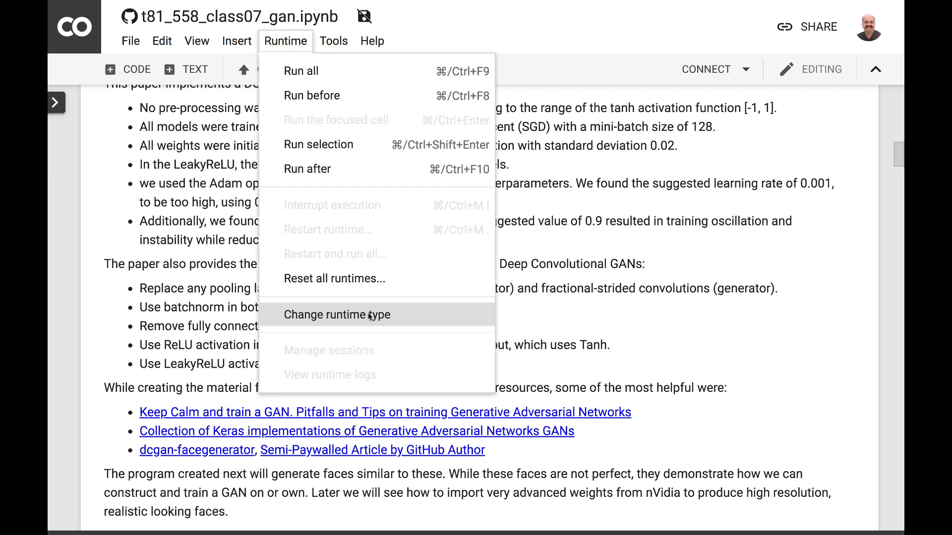
{"action": "left_click", "coordinate": [336, 316]}
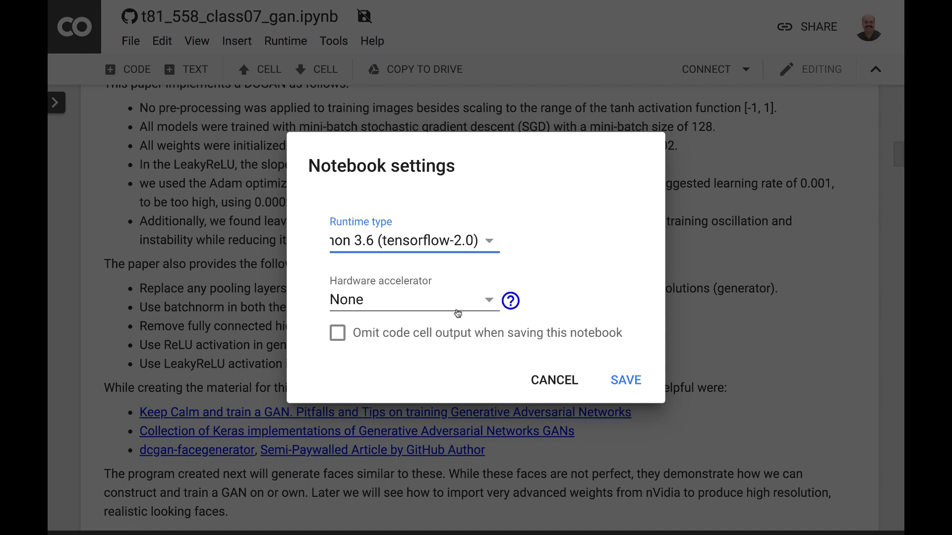
{"action": "left_click", "coordinate": [412, 299]}
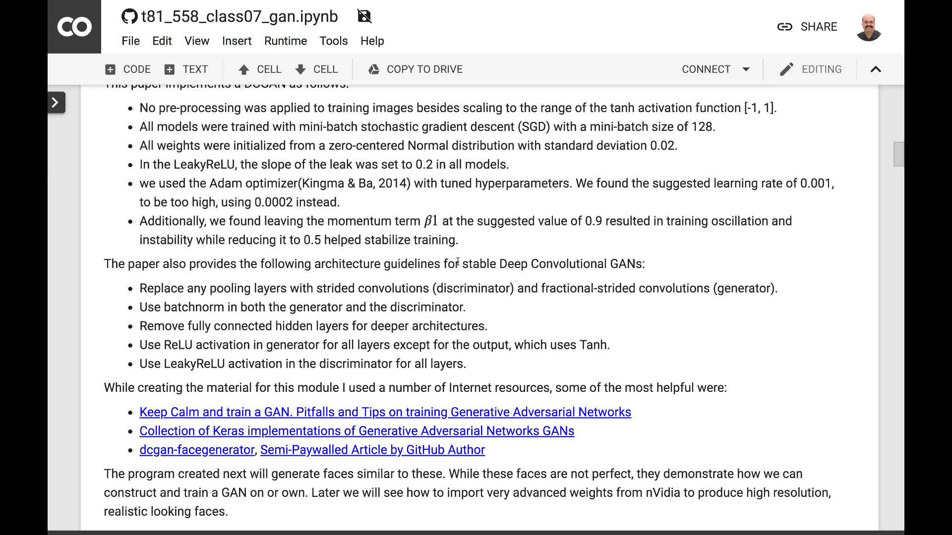
Scroll the notebook down to the grid of sample GAN-generated faces.
{"action": "scroll", "scroll_direction": "down", "scroll_amount": 3}
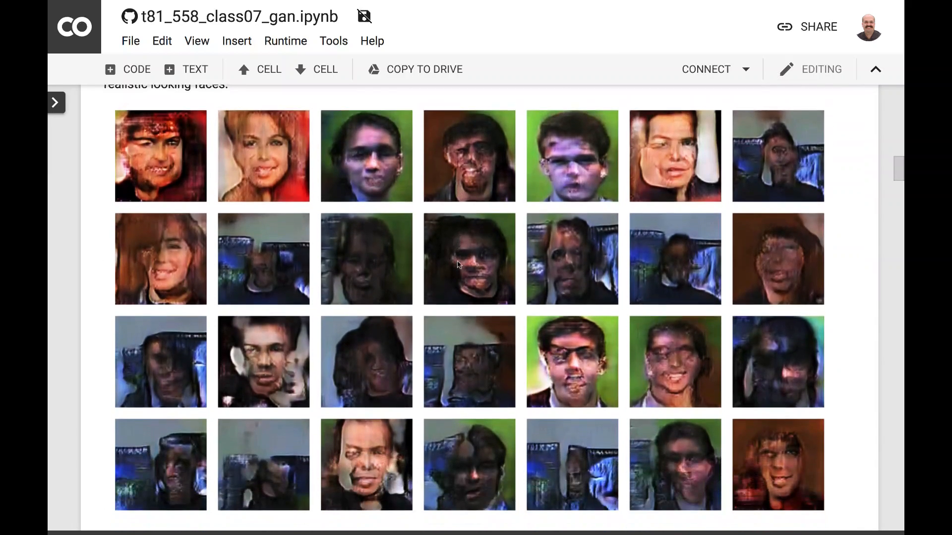
{"action": "scroll", "scroll_direction": "down", "scroll_amount": 3}
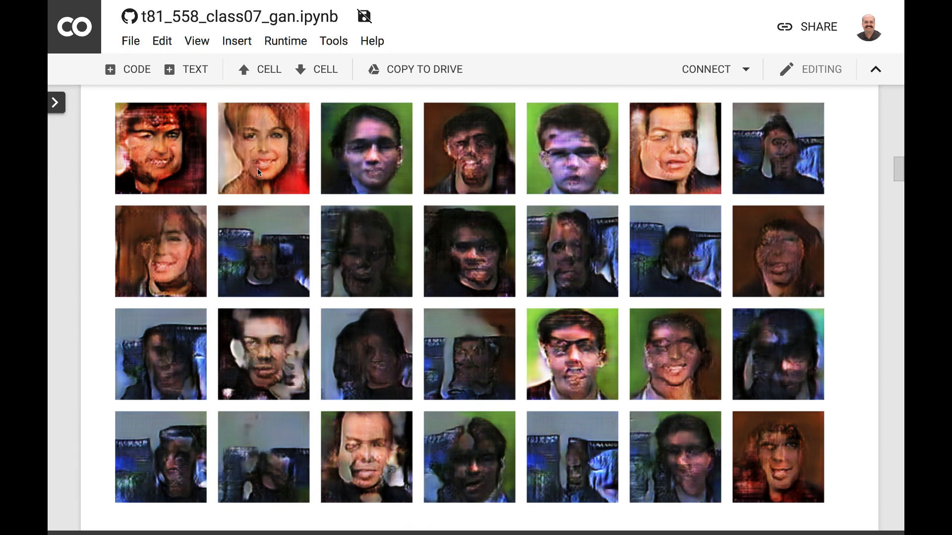
{"action": "mouse_move", "coordinate": [258, 172]}
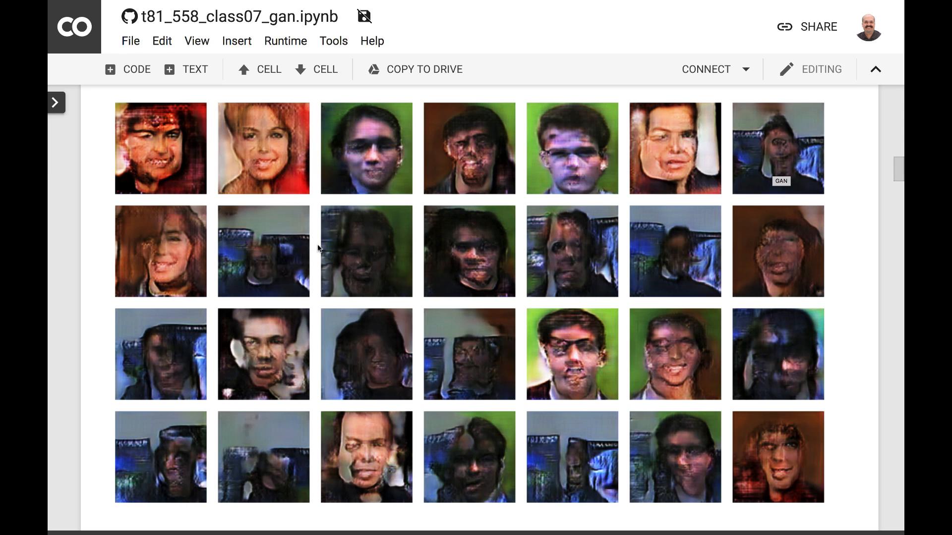
{"action": "mouse_move", "coordinate": [775, 361]}
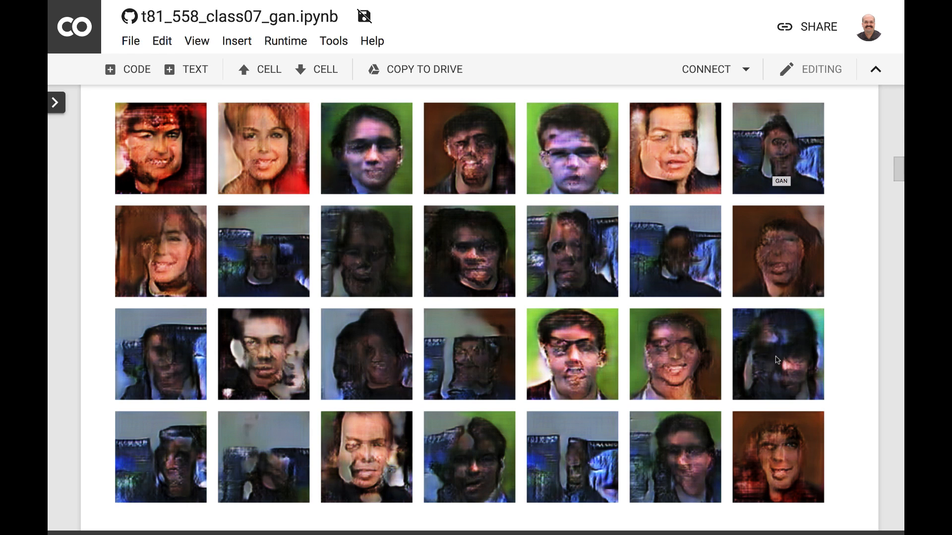
{"action": "mouse_move", "coordinate": [169, 416]}
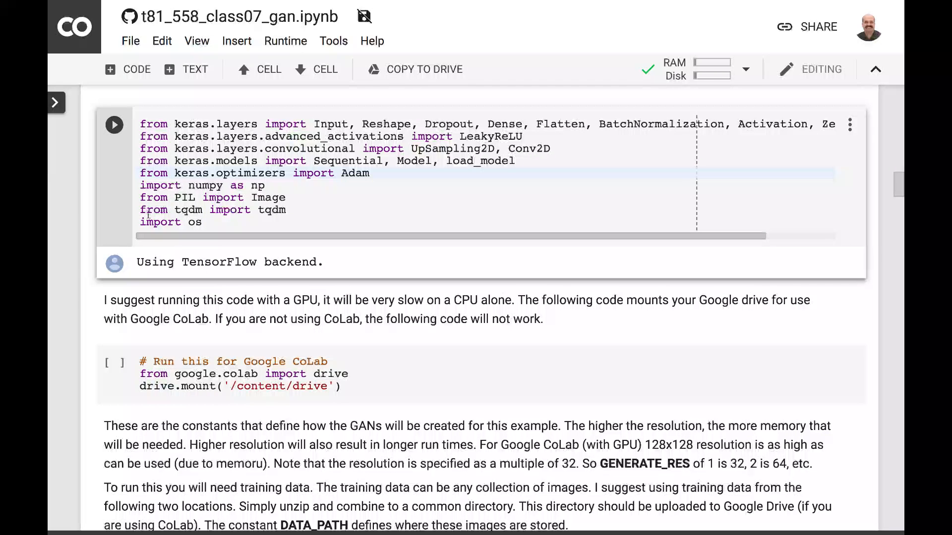
Run the drive.mount cell to mount Google Drive at /content/drive.
{"action": "scroll", "scroll_direction": "down", "scroll_amount": 3}
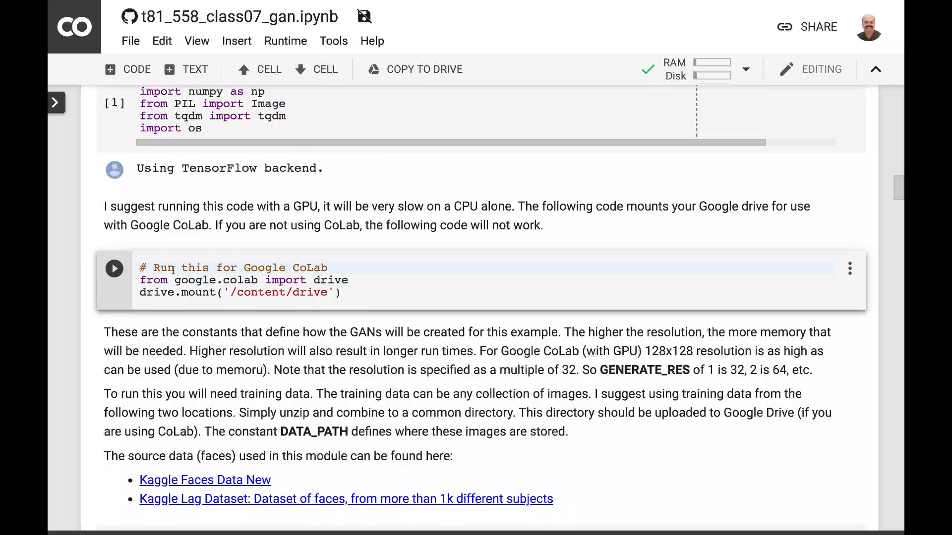
{"action": "left_click", "coordinate": [174, 267]}
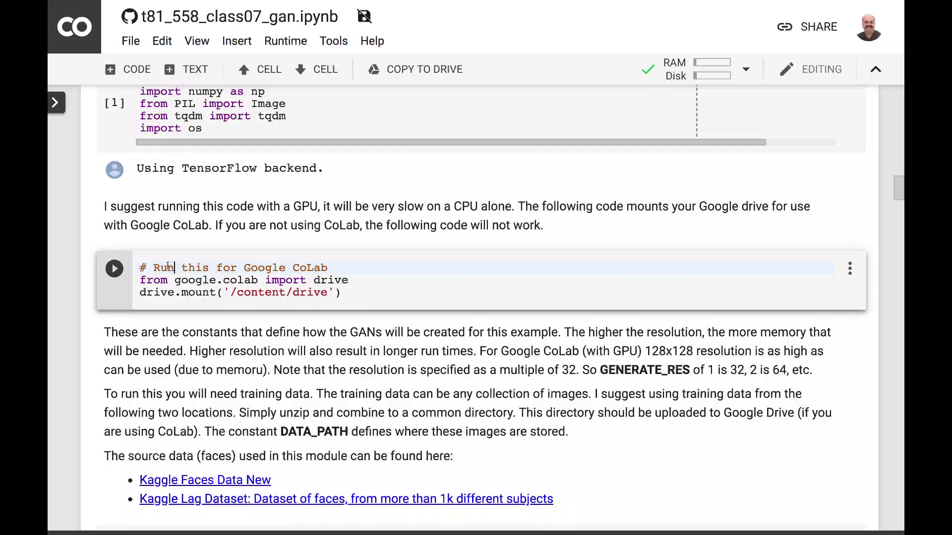
{"action": "mouse_move", "coordinate": [115, 269]}
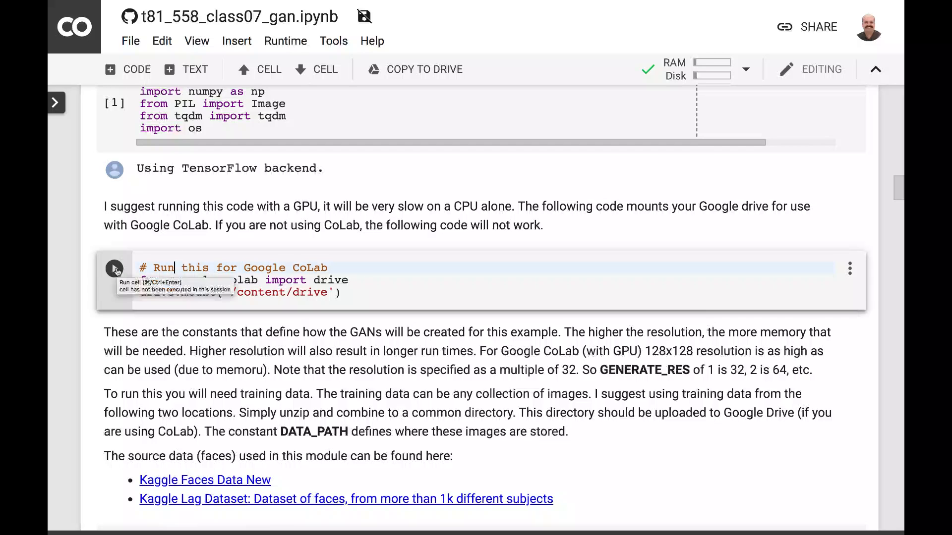
{"action": "left_click", "coordinate": [115, 269]}
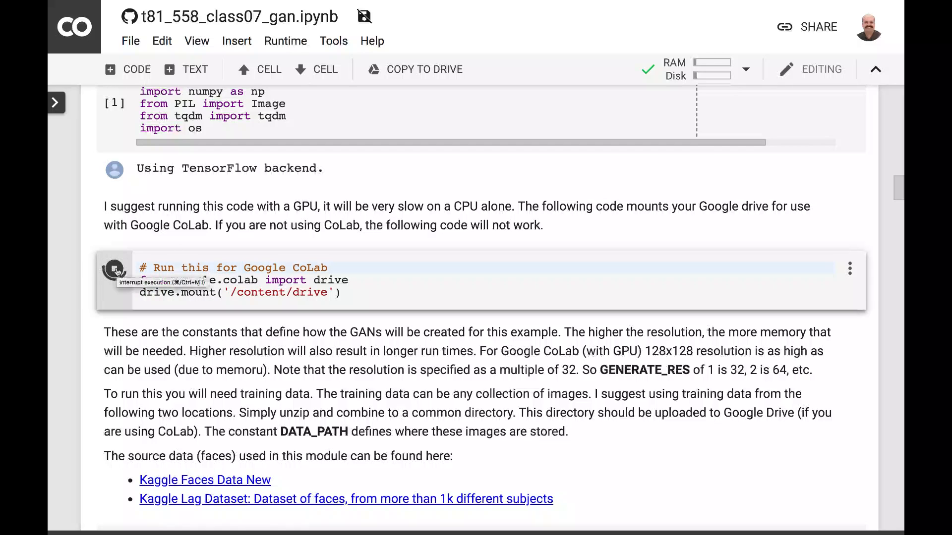
{"action": "left_click", "coordinate": [114, 270]}
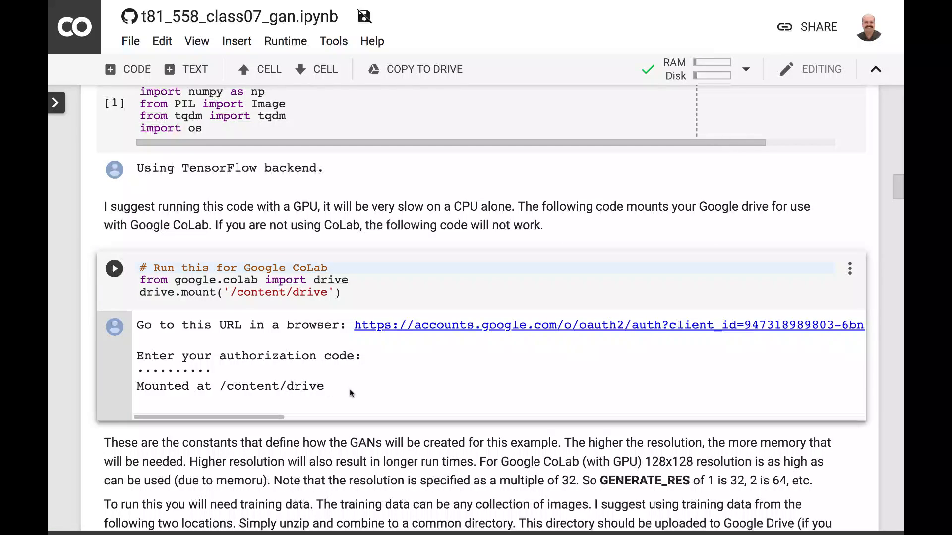
{"action": "scroll", "scroll_direction": "down", "scroll_amount": 3}
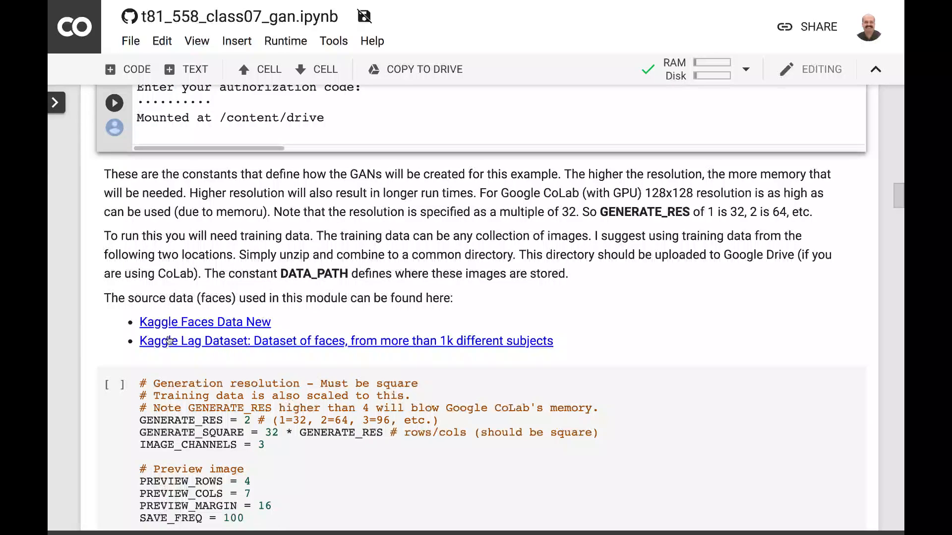
{"action": "mouse_move", "coordinate": [188, 355]}
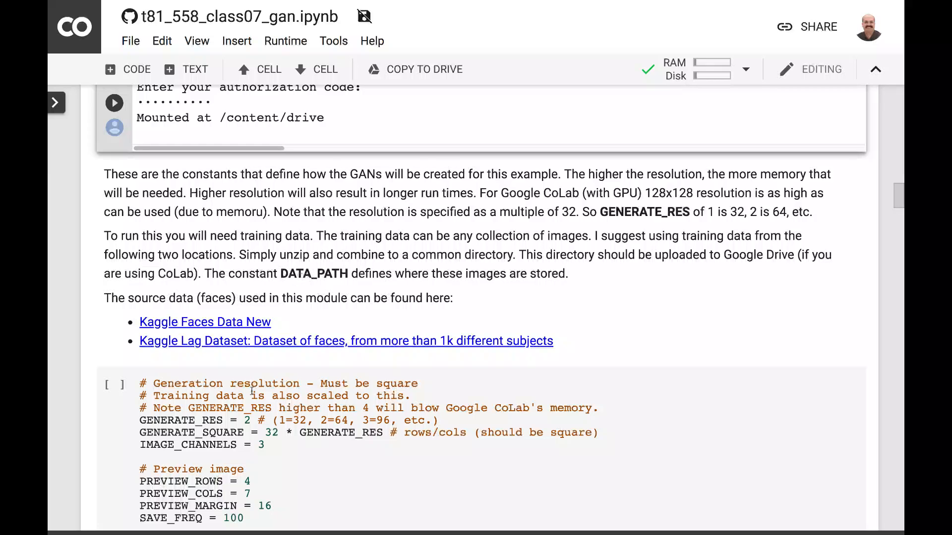
{"action": "mouse_move", "coordinate": [313, 280]}
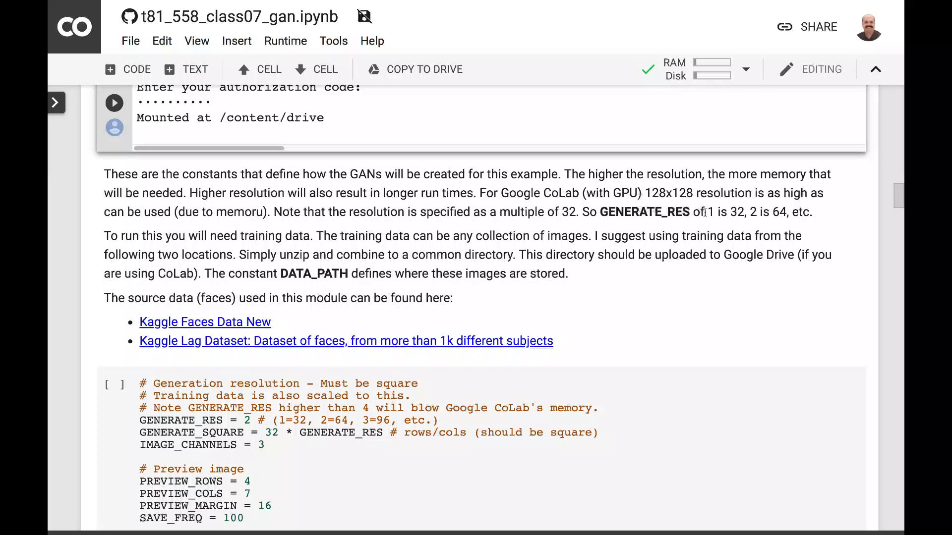
{"action": "scroll", "scroll_direction": "down", "scroll_amount": 3}
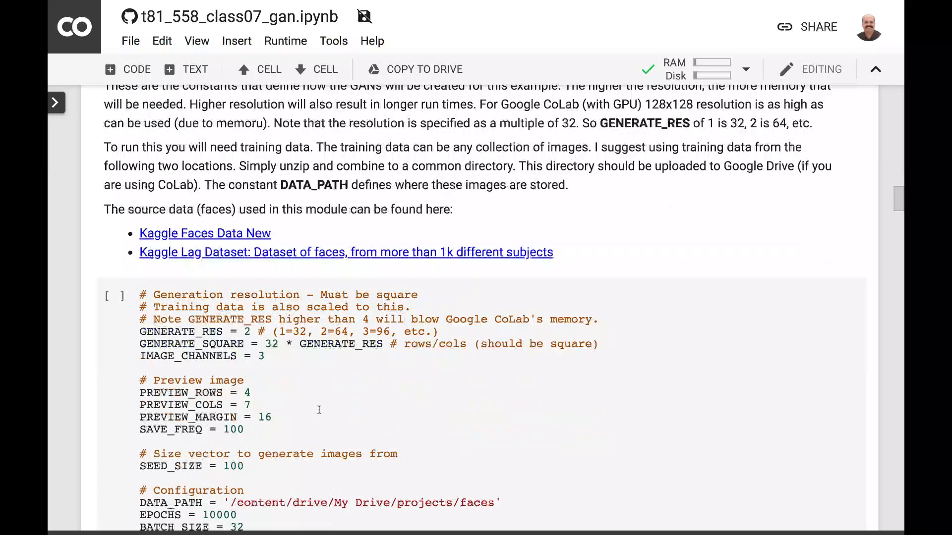
{"action": "scroll", "scroll_direction": "down", "scroll_amount": 3}
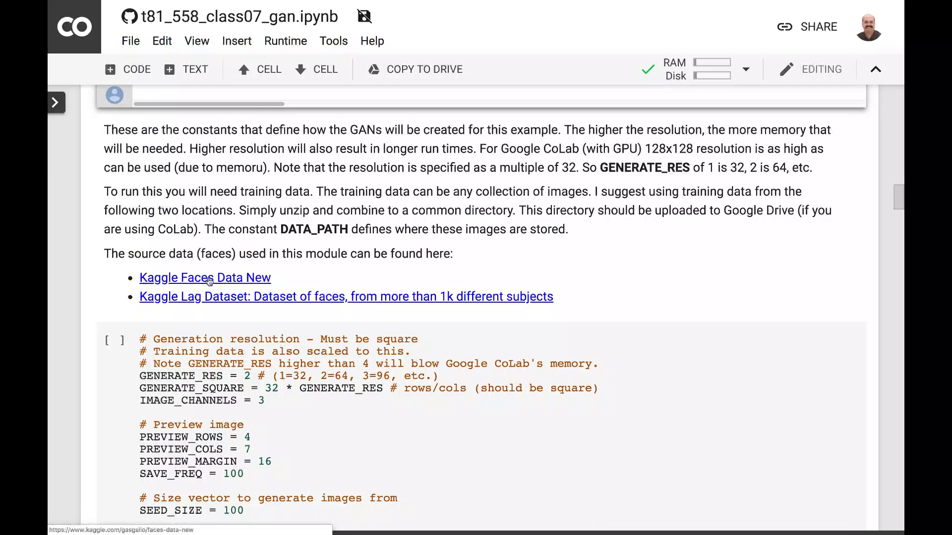
{"action": "scroll", "scroll_direction": "down", "scroll_amount": 3}
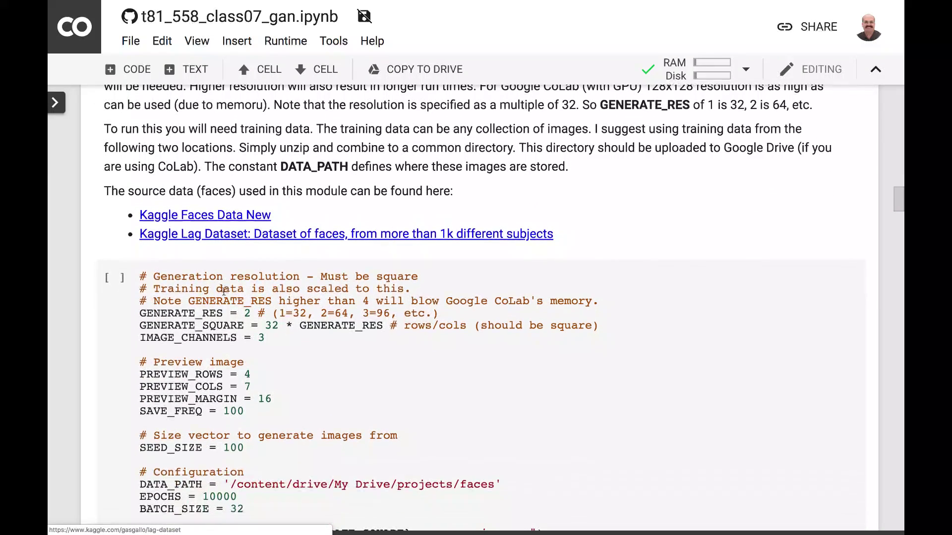
{"action": "scroll", "scroll_direction": "down", "scroll_amount": 3}
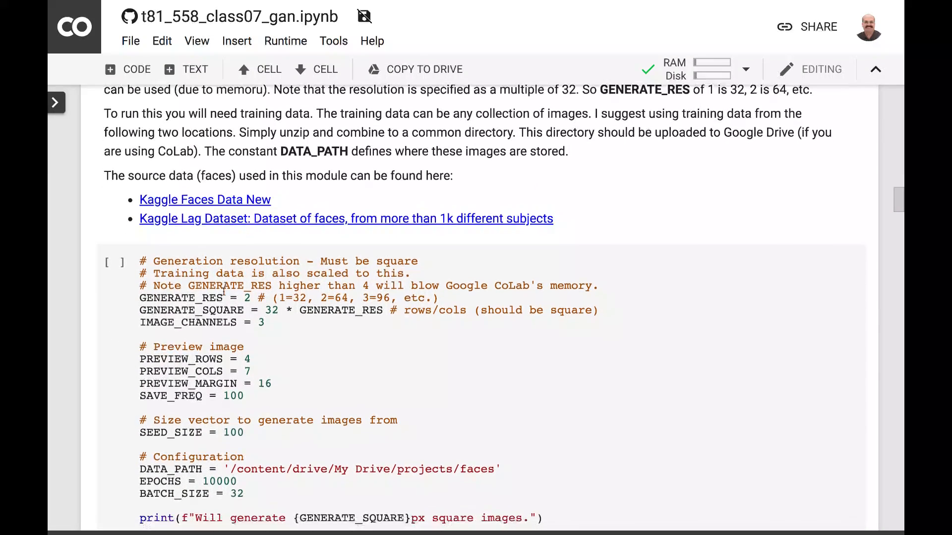
{"action": "scroll", "scroll_direction": "down", "scroll_amount": 3}
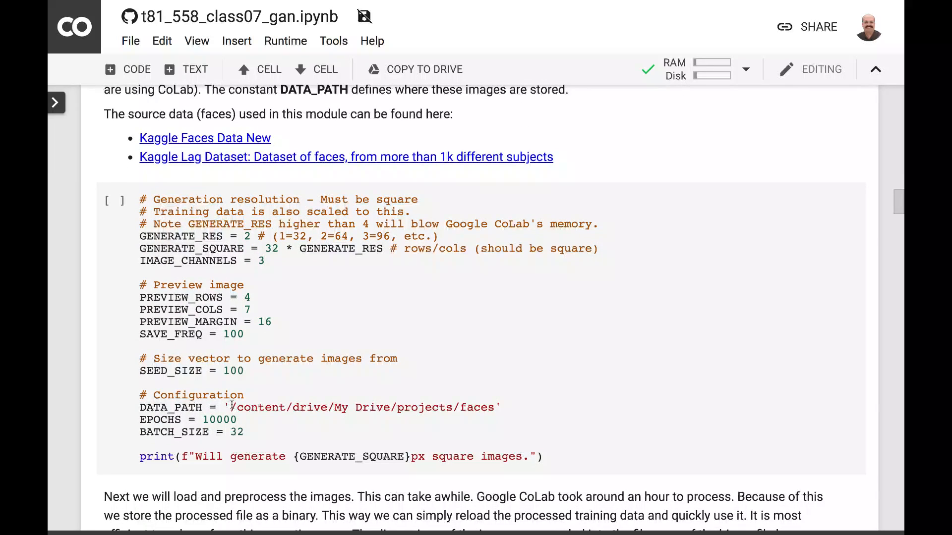
{"action": "left_click_drag", "start_coordinate": [234, 408], "coordinate": [493, 407]}
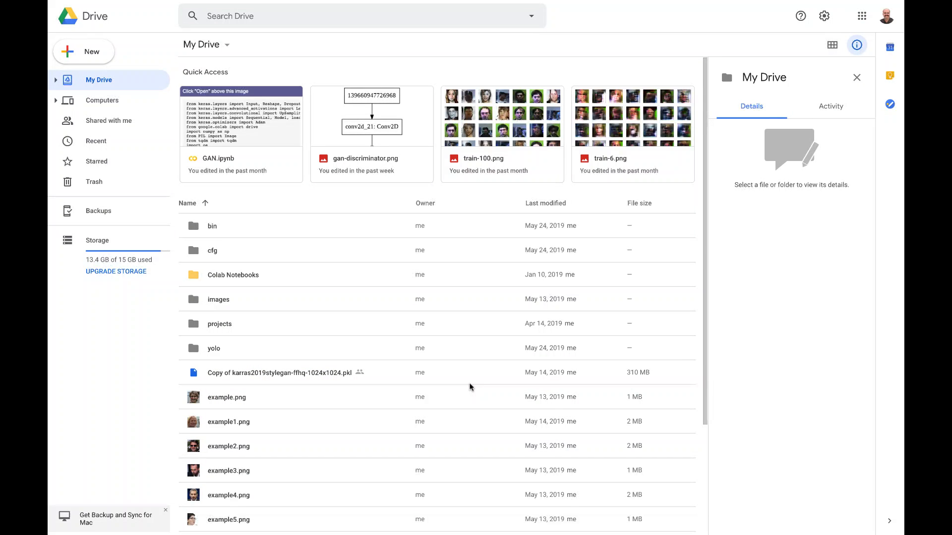
Navigate into the projects folder and then its faces subfolder.
{"action": "scroll", "scroll_direction": "down", "scroll_amount": 3}
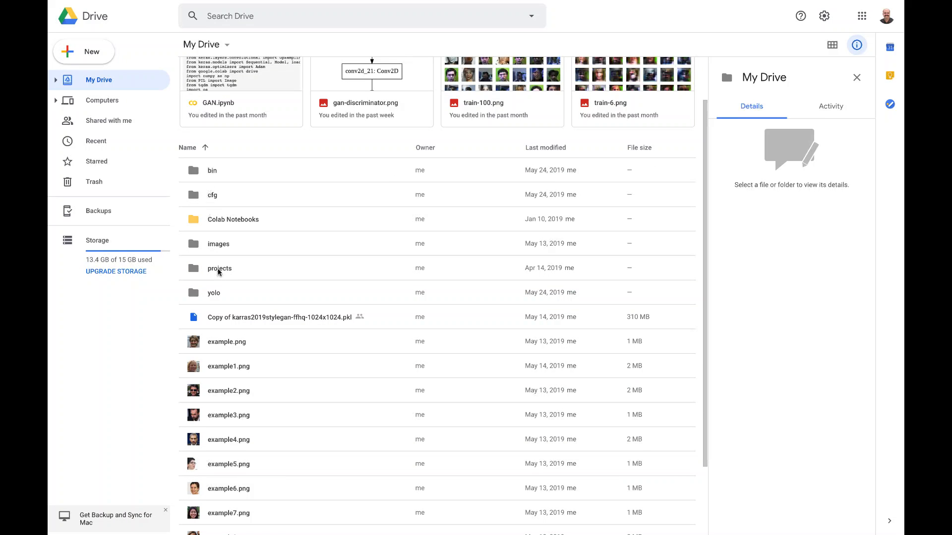
{"action": "double_click", "coordinate": [219, 268]}
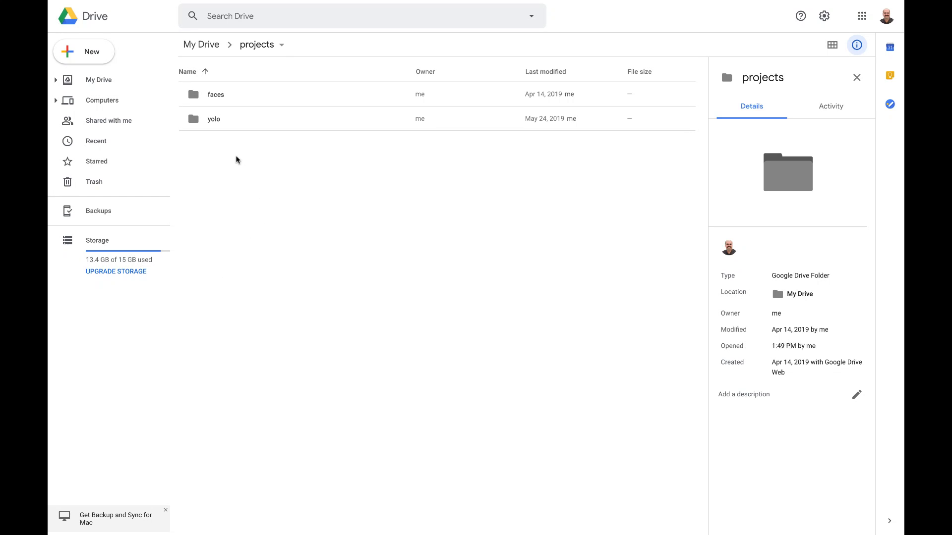
{"action": "double_click", "coordinate": [216, 94]}
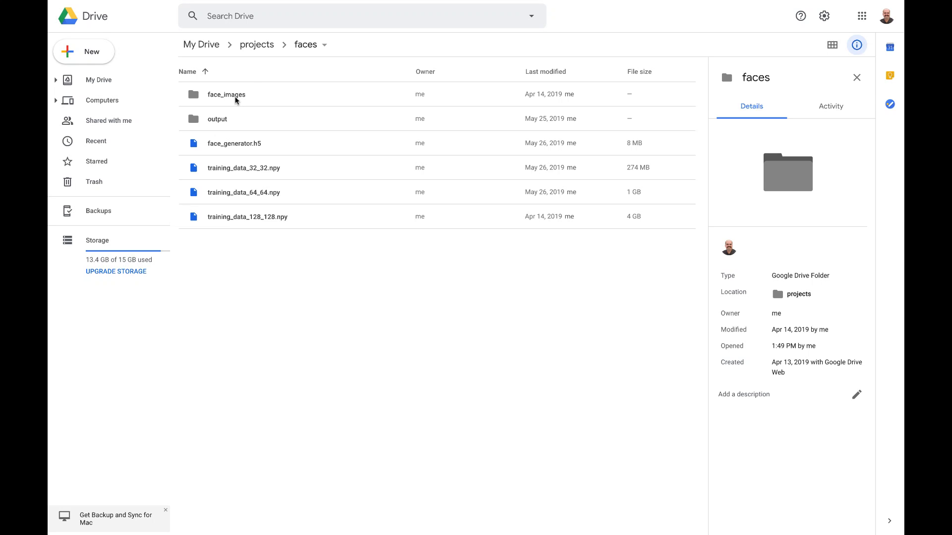
{"action": "mouse_move", "coordinate": [256, 45]}
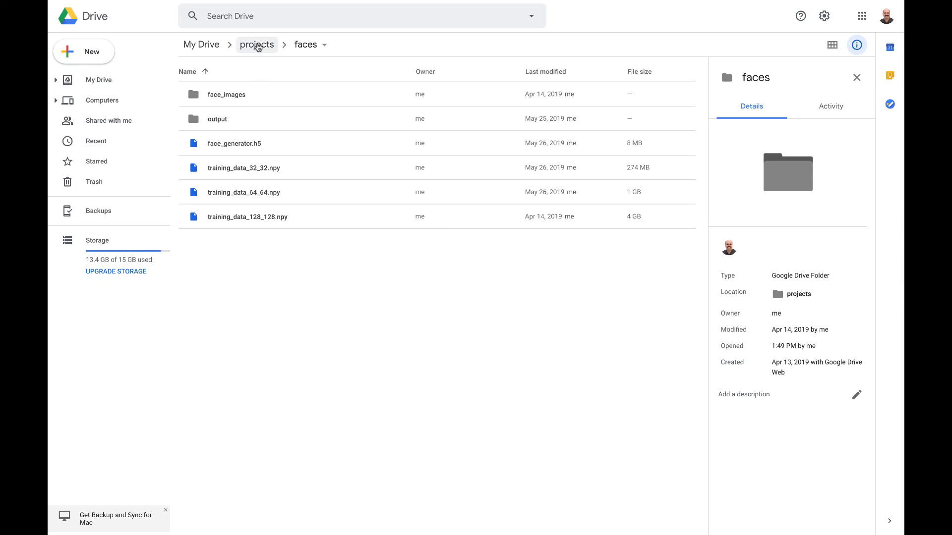
{"action": "mouse_move", "coordinate": [308, 44]}
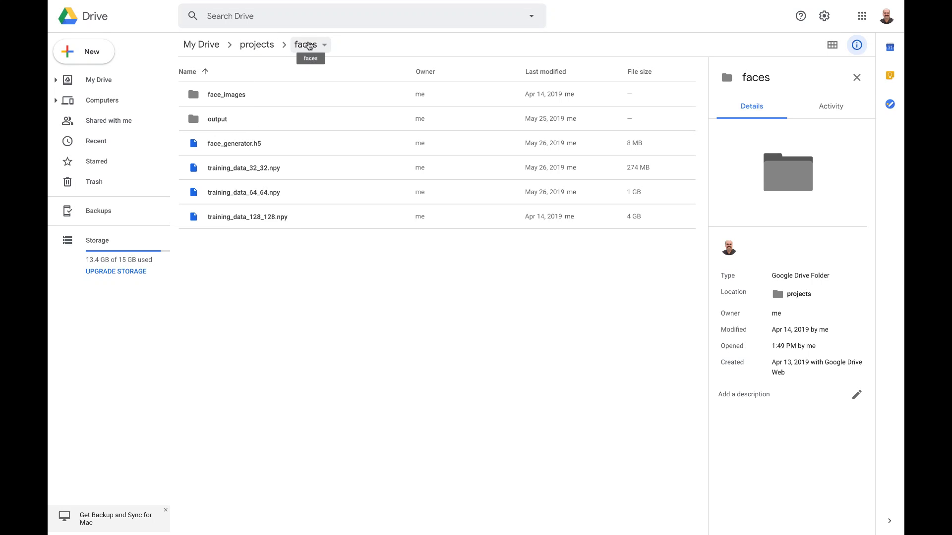
{"action": "mouse_move", "coordinate": [256, 62]}
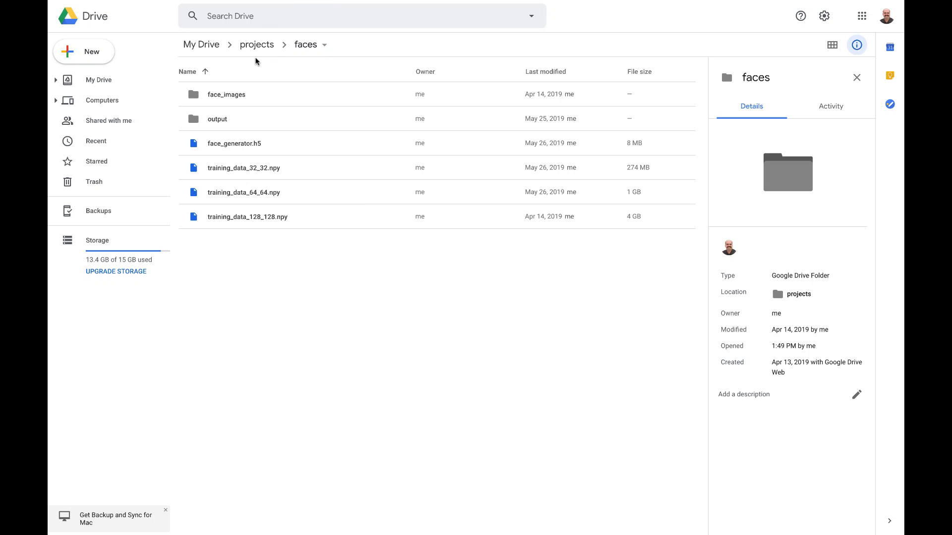
Browse the face_images folder of training pictures, then return to faces.
{"action": "left_click", "coordinate": [226, 94]}
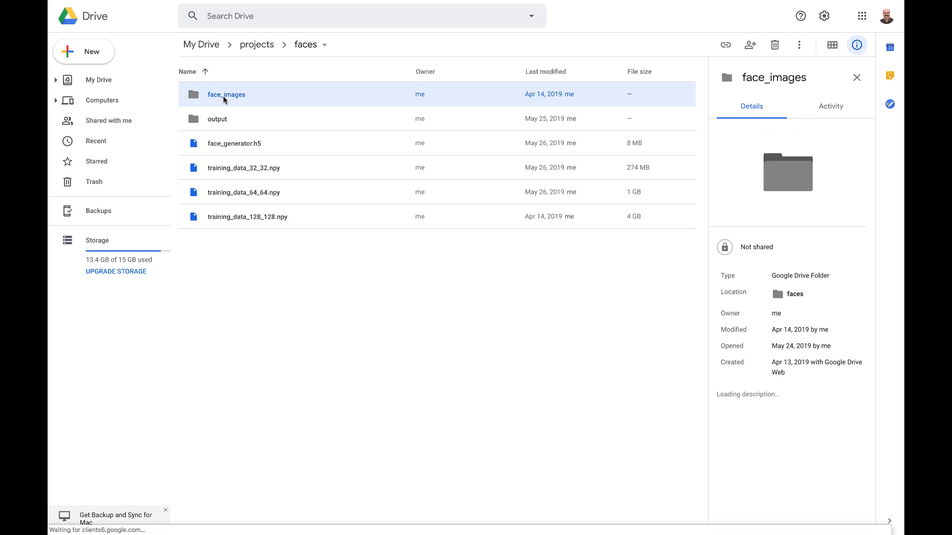
{"action": "double_click", "coordinate": [226, 95]}
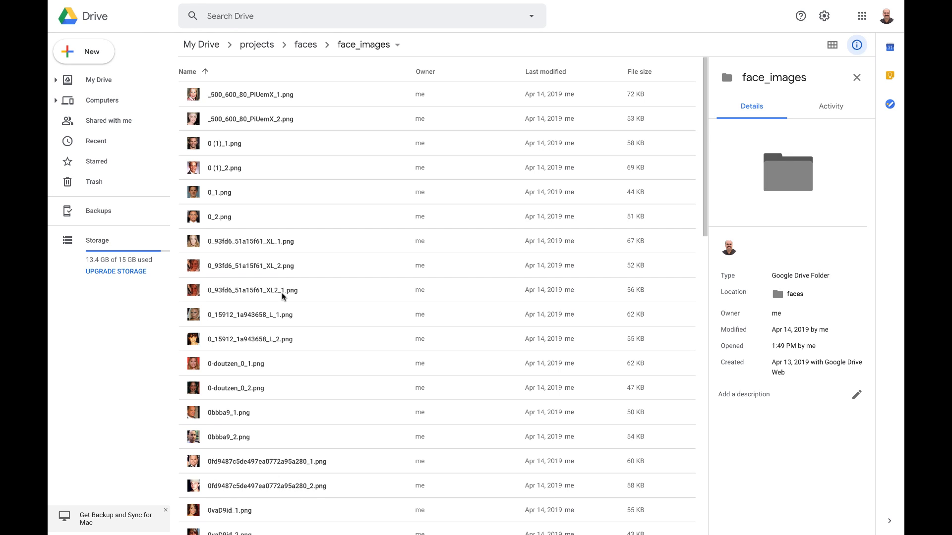
{"action": "mouse_move", "coordinate": [305, 45]}
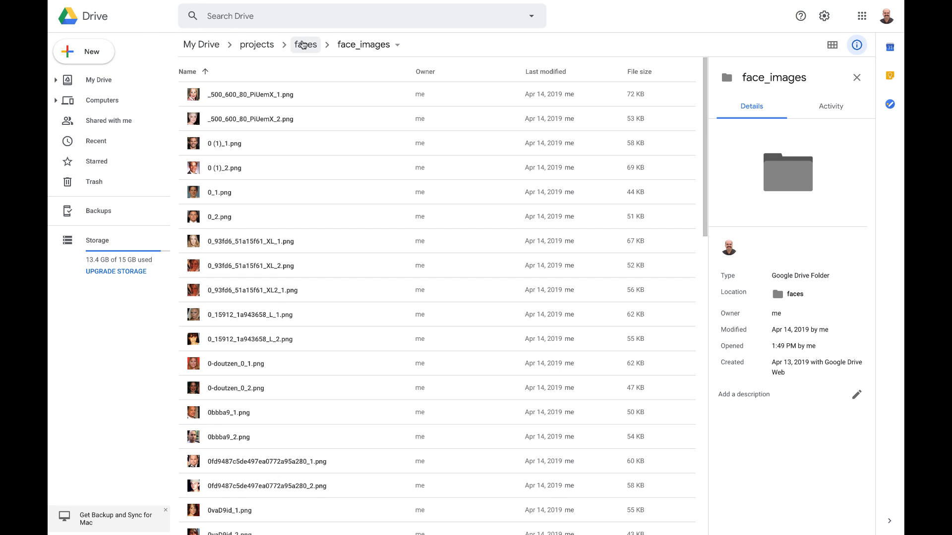
{"action": "left_click", "coordinate": [305, 44]}
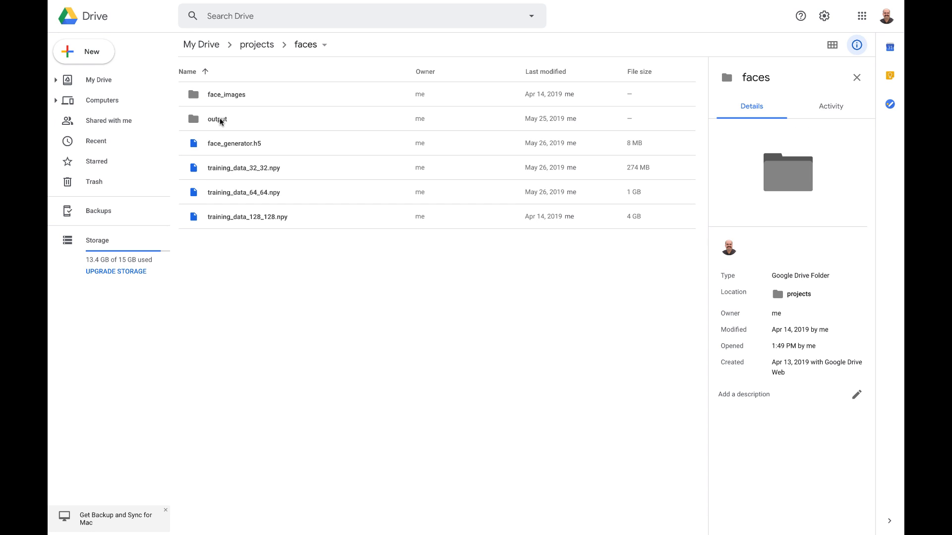
Enter the output folder and look through the train-*.png snapshot grids.
{"action": "double_click", "coordinate": [216, 119]}
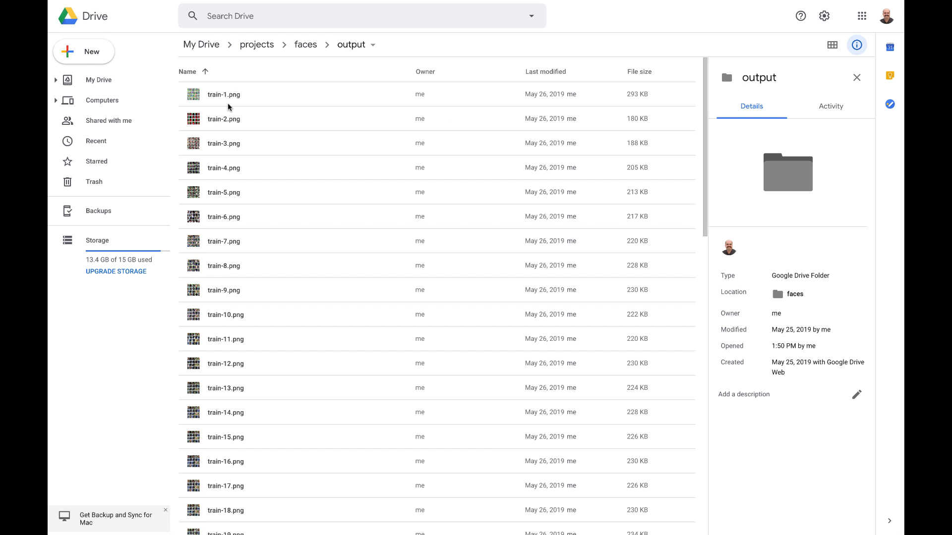
{"action": "mouse_move", "coordinate": [227, 99]}
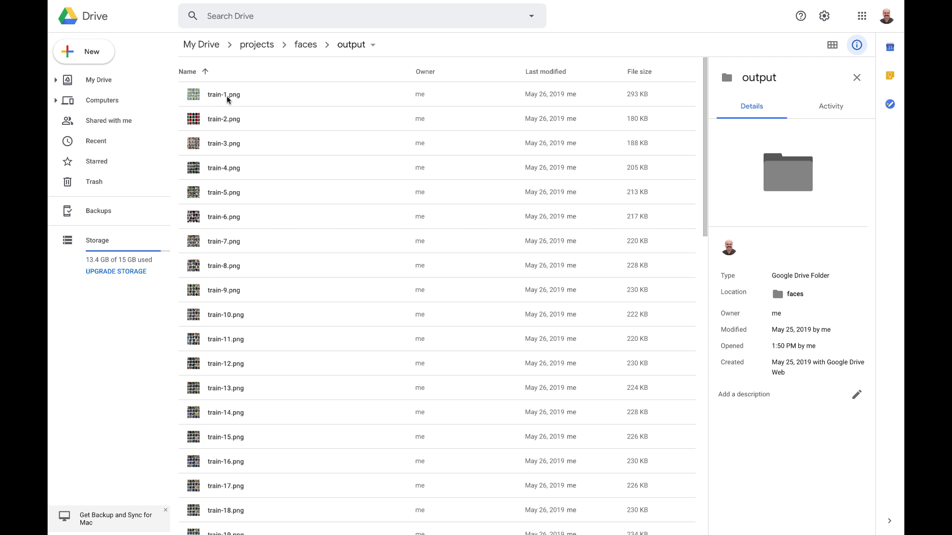
{"action": "double_click", "coordinate": [224, 95]}
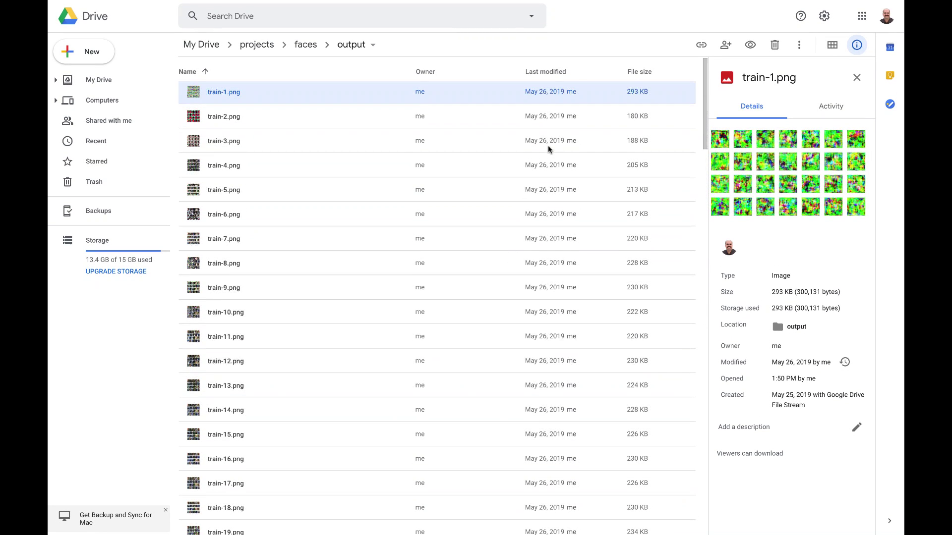
{"action": "mouse_move", "coordinate": [558, 257]}
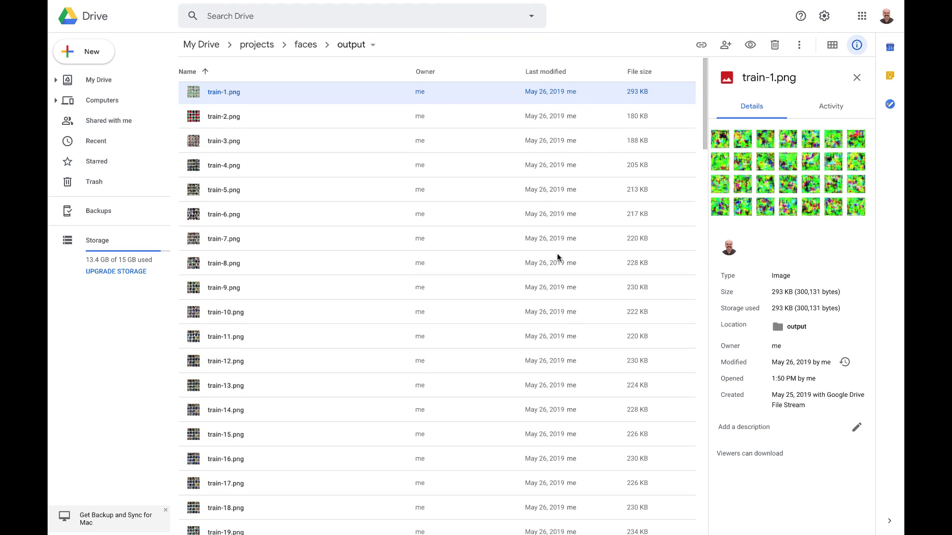
{"action": "scroll", "scroll_direction": "down", "scroll_amount": 3}
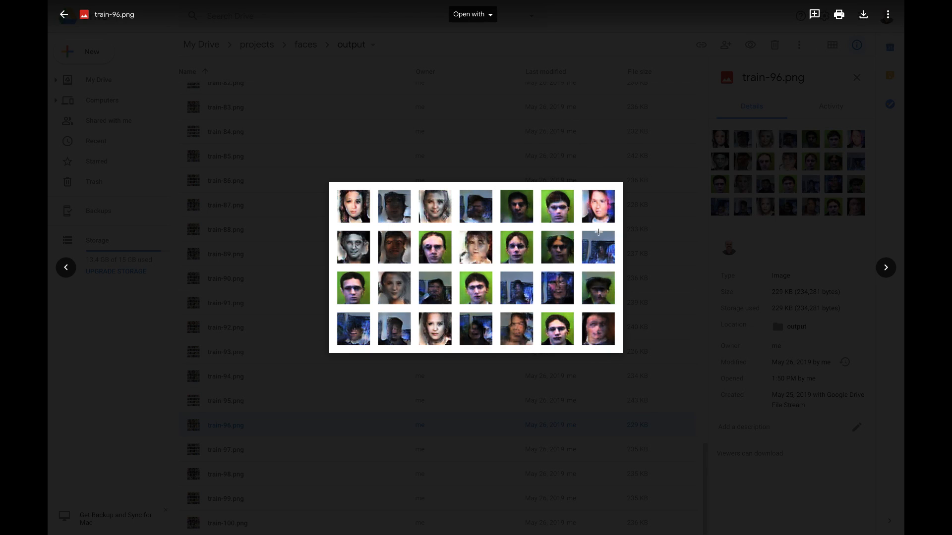
{"action": "mouse_move", "coordinate": [455, 328]}
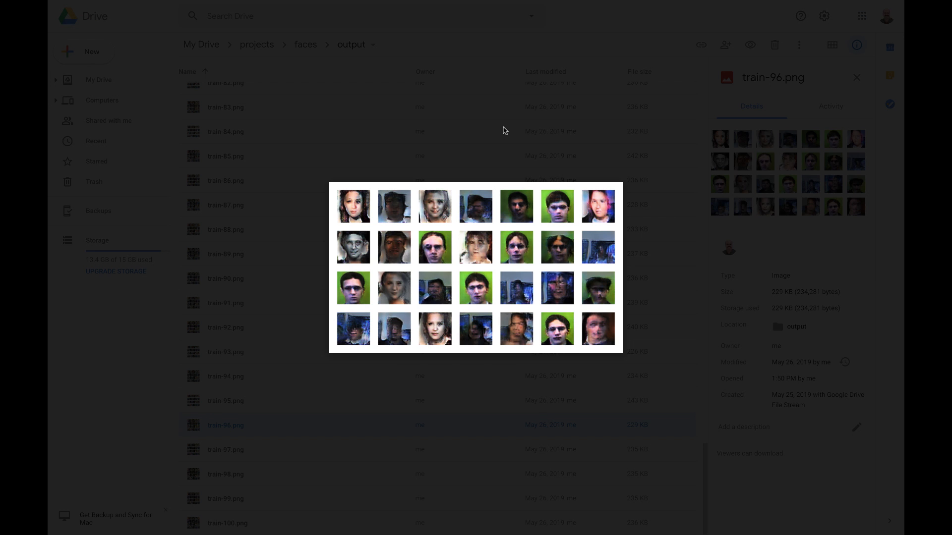
{"action": "mouse_move", "coordinate": [474, 123]}
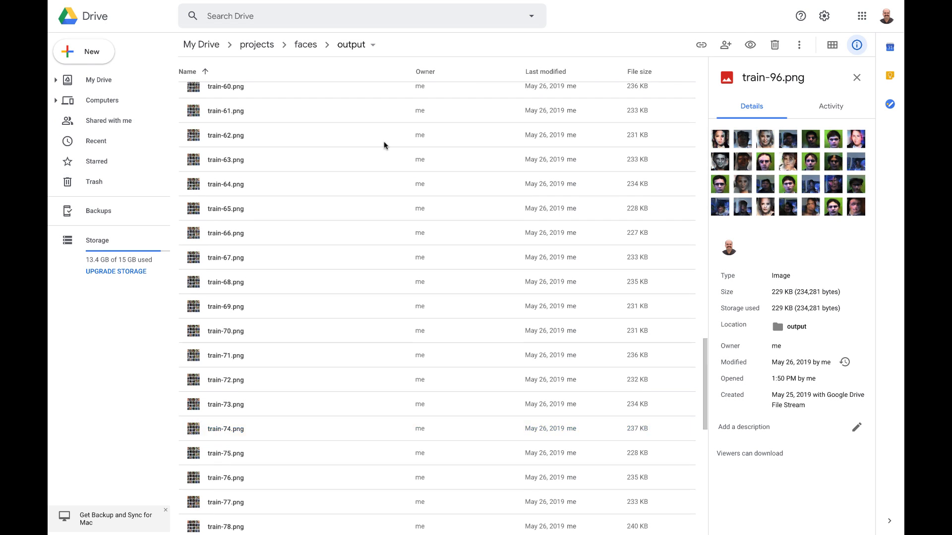
Go back up to the projects/faces folder via the breadcrumb.
{"action": "left_click", "coordinate": [305, 45]}
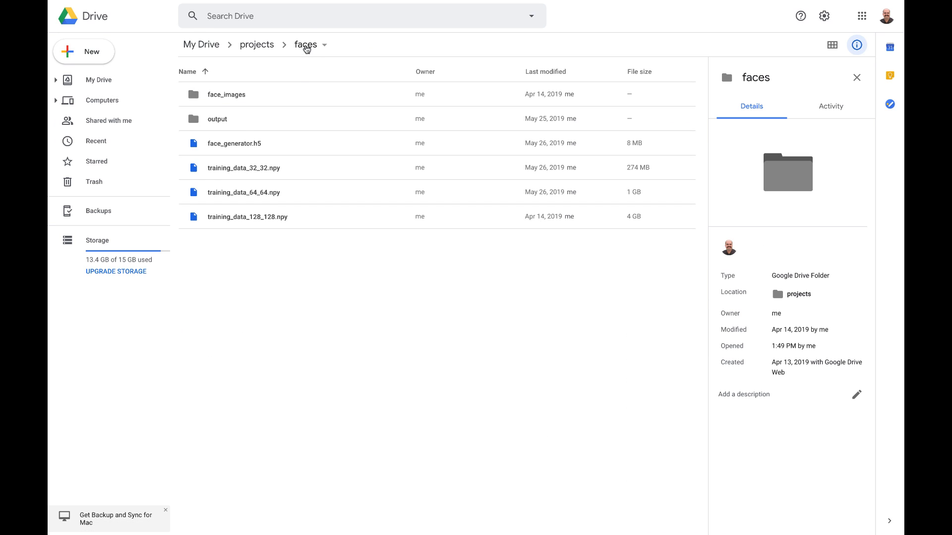
{"action": "mouse_move", "coordinate": [259, 158]}
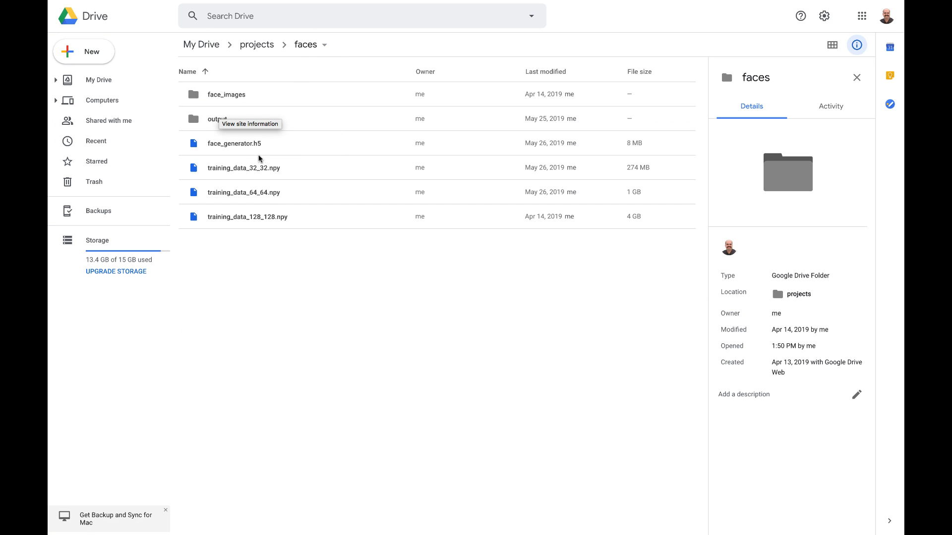
{"action": "mouse_move", "coordinate": [234, 188]}
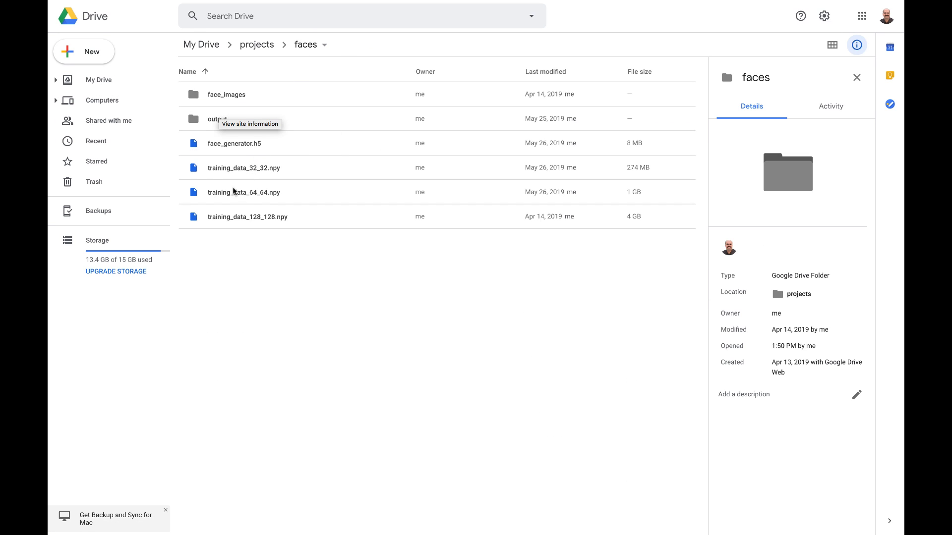
{"action": "mouse_move", "coordinate": [295, 170]}
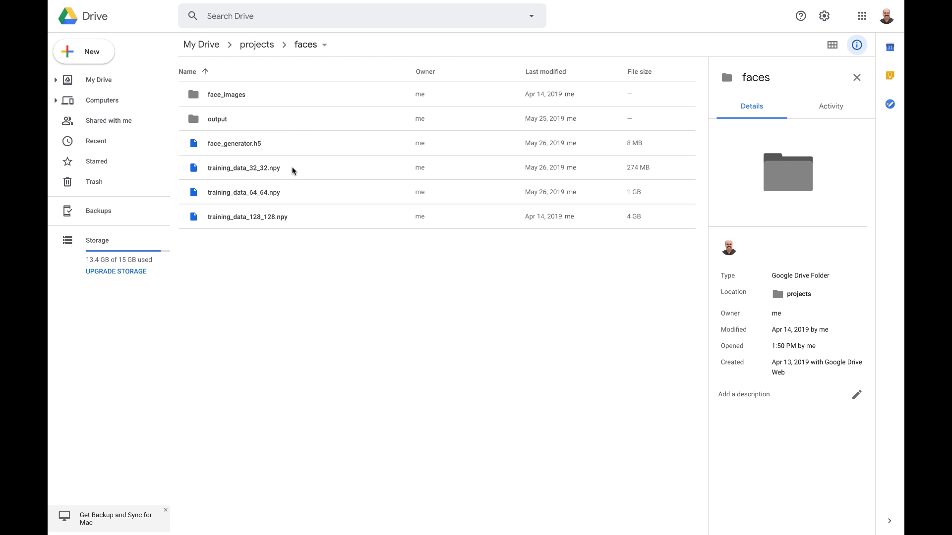
{"action": "mouse_move", "coordinate": [275, 225]}
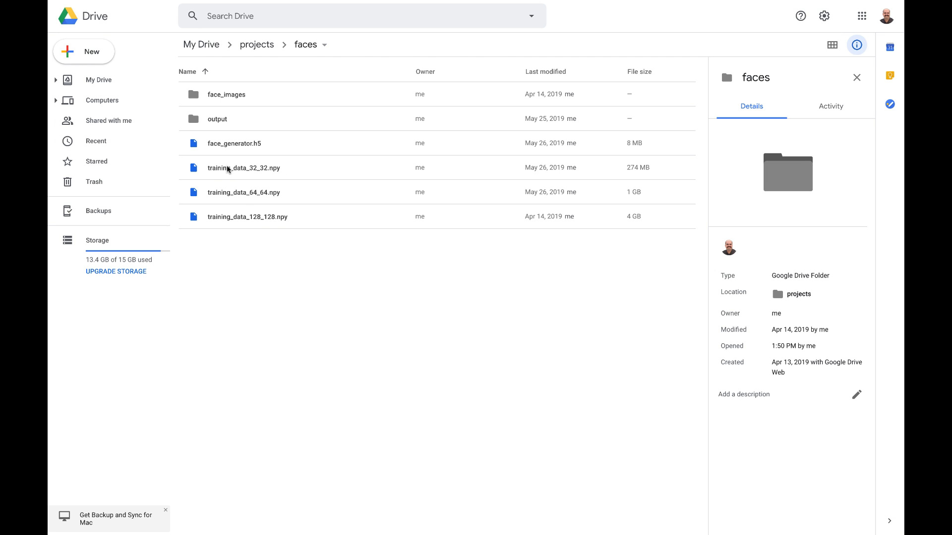
{"action": "mouse_move", "coordinate": [256, 174]}
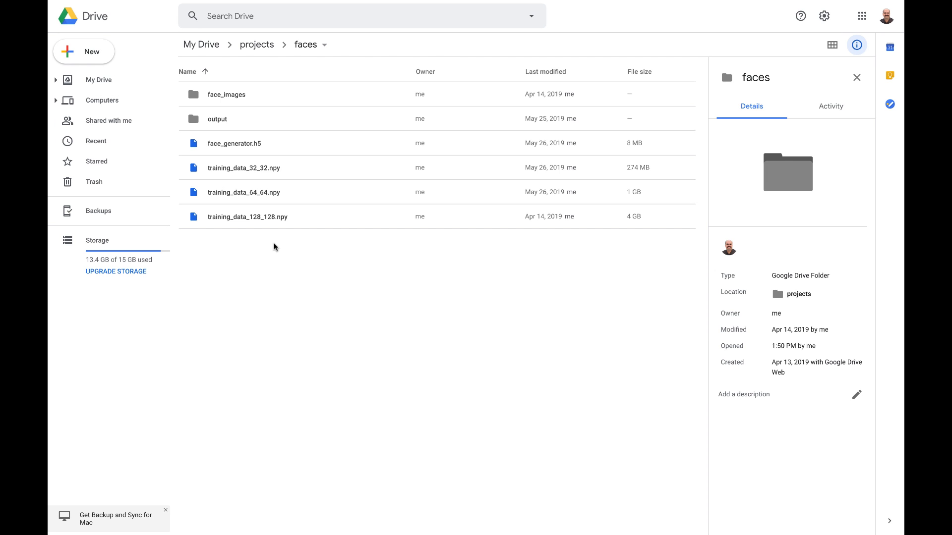
{"action": "mouse_move", "coordinate": [257, 51]}
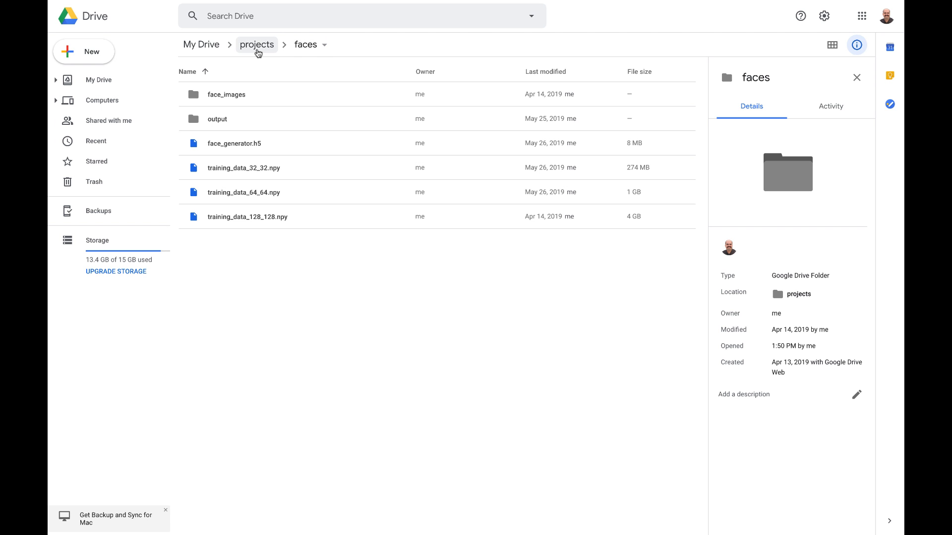
Return to the GAN notebook and review the configuration cell with DATA_PATH, scrolling to preprocessing.
{"action": "left_click", "coordinate": [257, 45]}
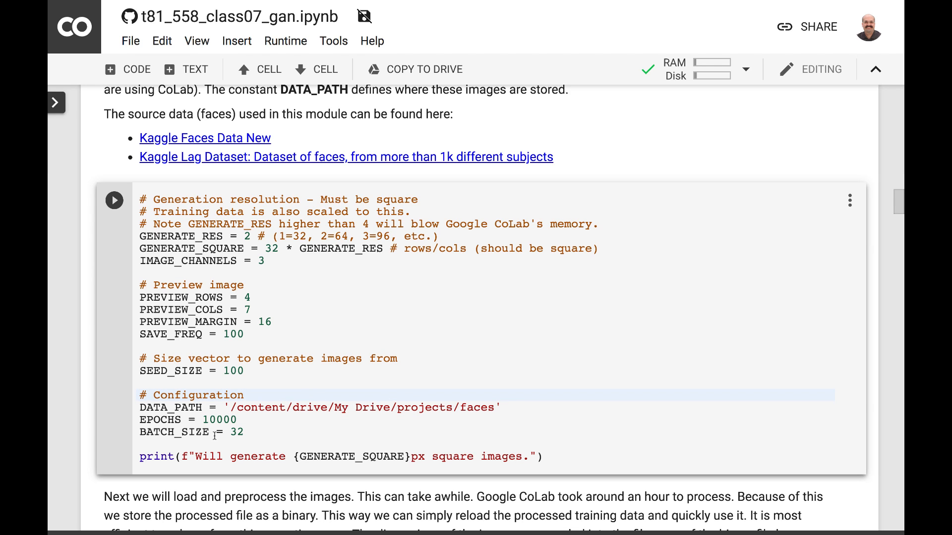
{"action": "double_click", "coordinate": [214, 421]}
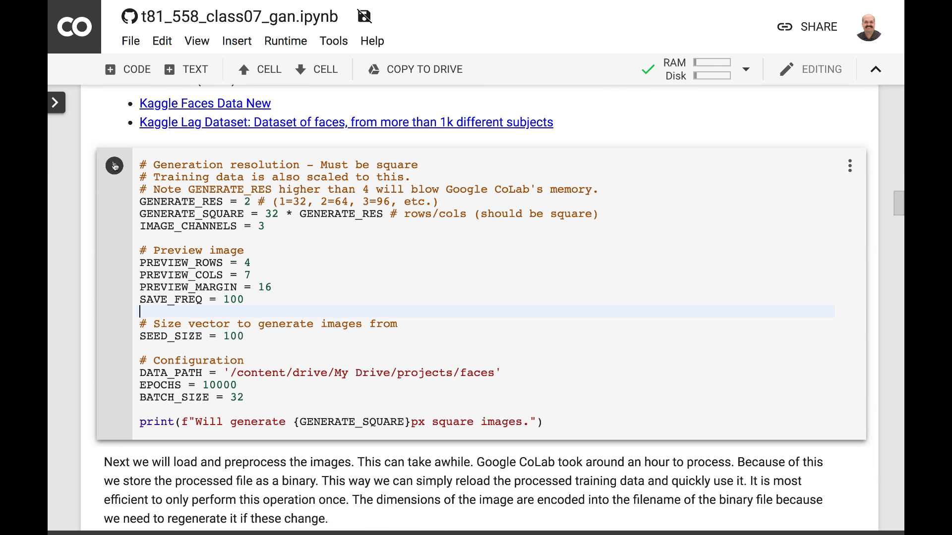
{"action": "scroll", "scroll_direction": "down", "scroll_amount": 3}
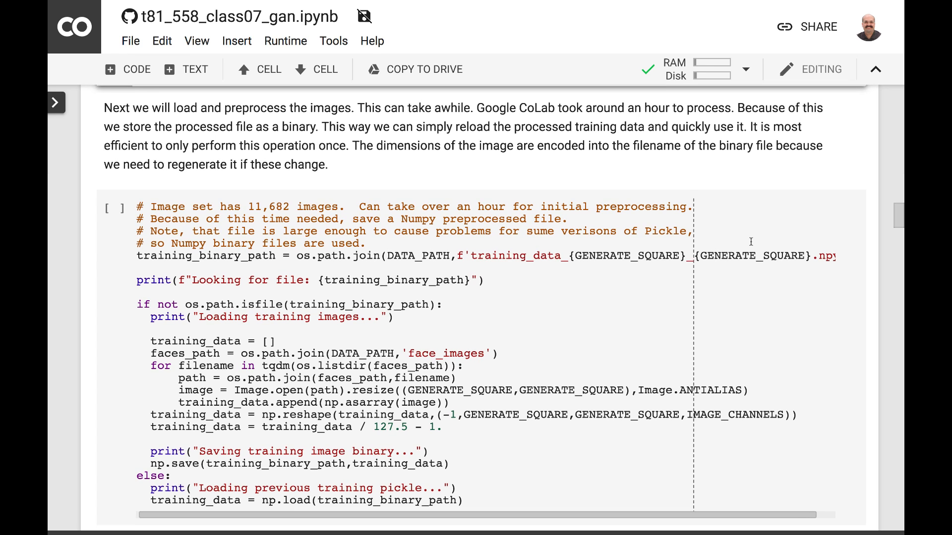
Review the data-loading cell, highlighting 'pickle', as it loads training_data_64_64.npy.
{"action": "scroll", "scroll_direction": "down", "scroll_amount": 3}
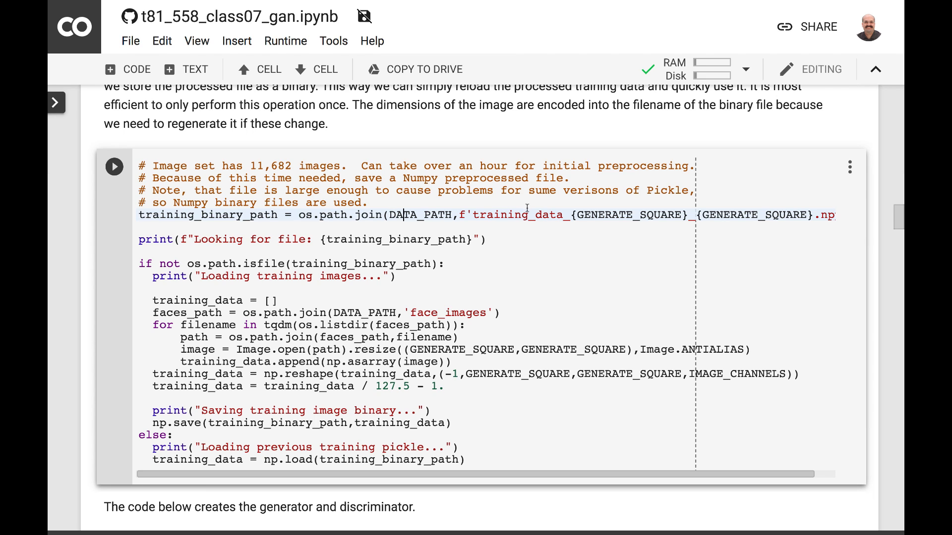
{"action": "mouse_move", "coordinate": [320, 260]}
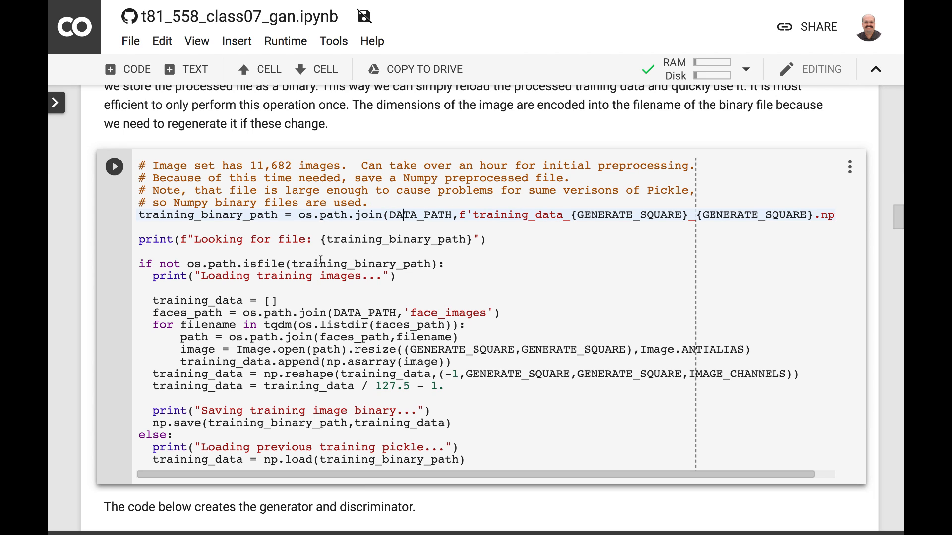
{"action": "mouse_move", "coordinate": [237, 430]}
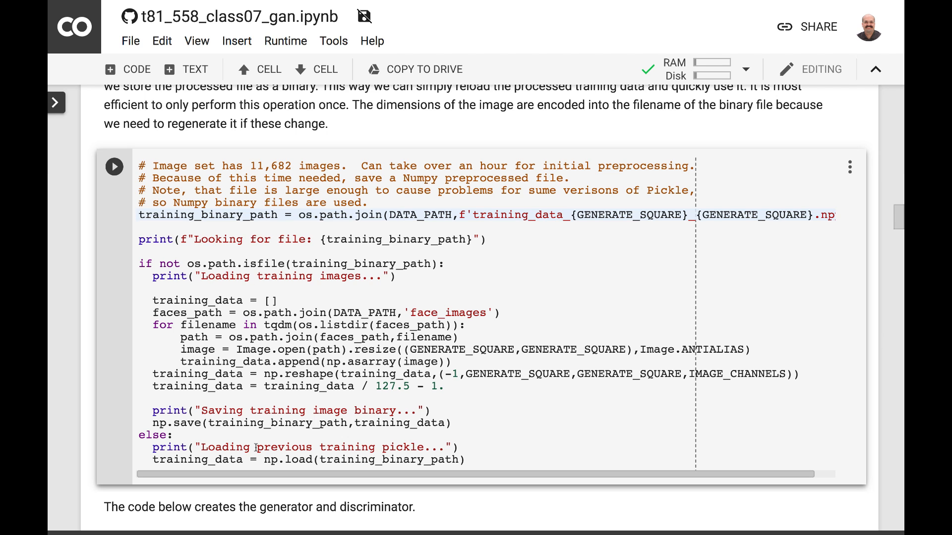
{"action": "scroll", "scroll_direction": "down", "scroll_amount": 3}
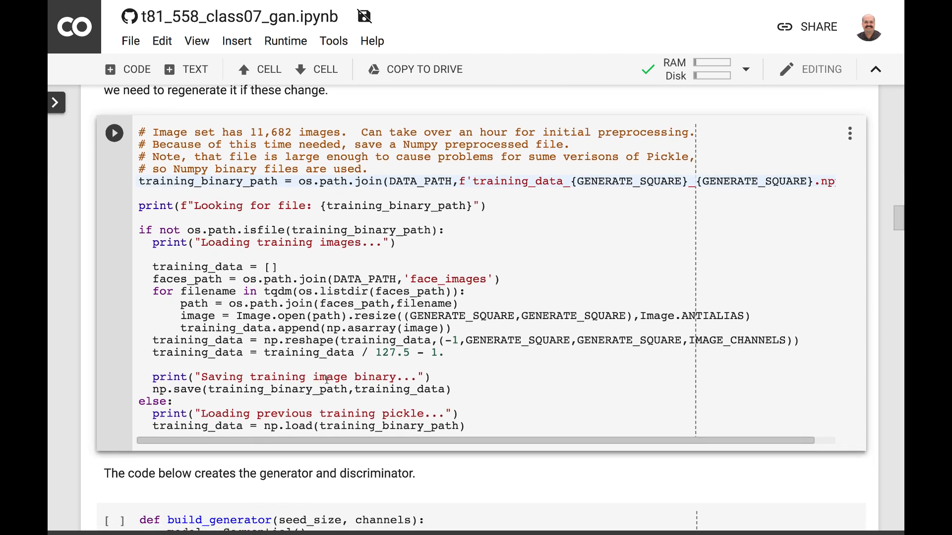
{"action": "double_click", "coordinate": [401, 414]}
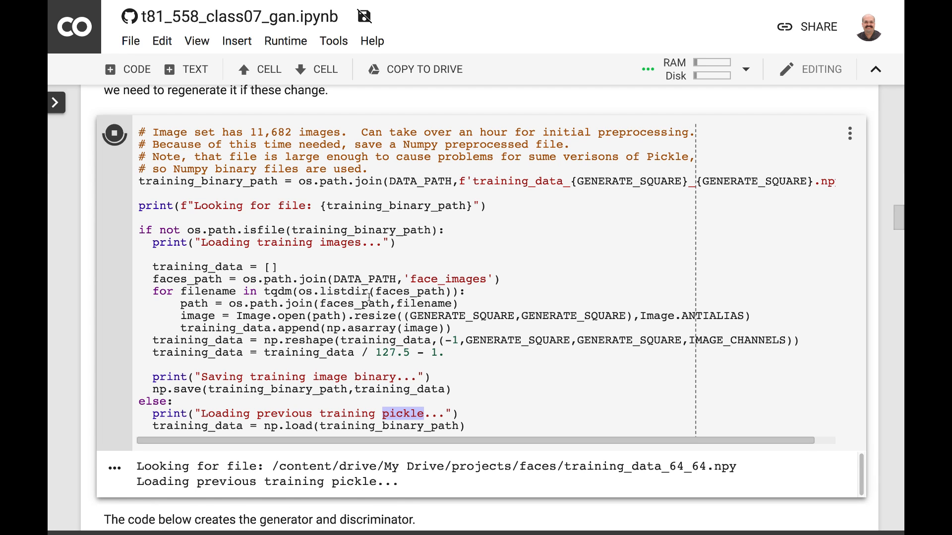
{"action": "scroll", "scroll_direction": "down", "scroll_amount": 3}
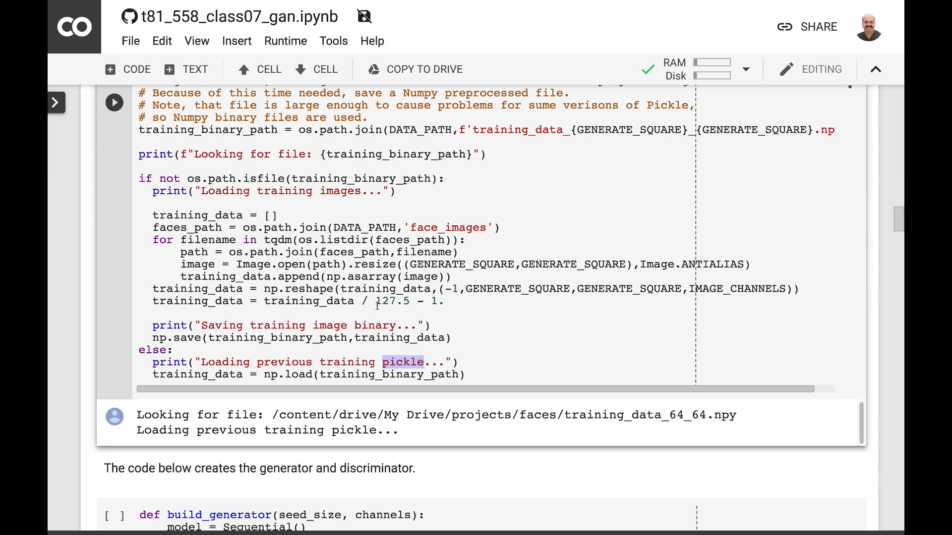
{"action": "scroll", "scroll_direction": "down", "scroll_amount": 3}
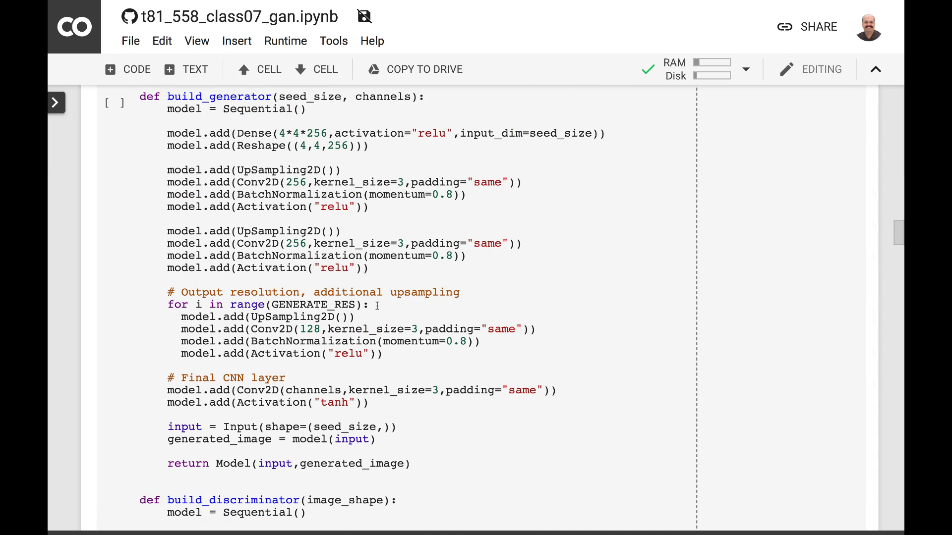
{"action": "scroll", "scroll_direction": "down", "scroll_amount": 3}
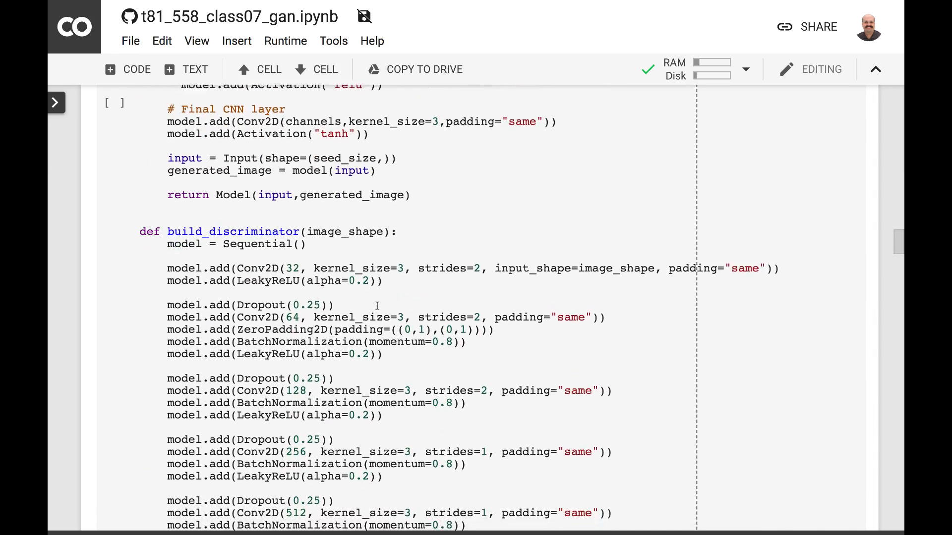
{"action": "scroll", "scroll_direction": "up", "scroll_amount": 3}
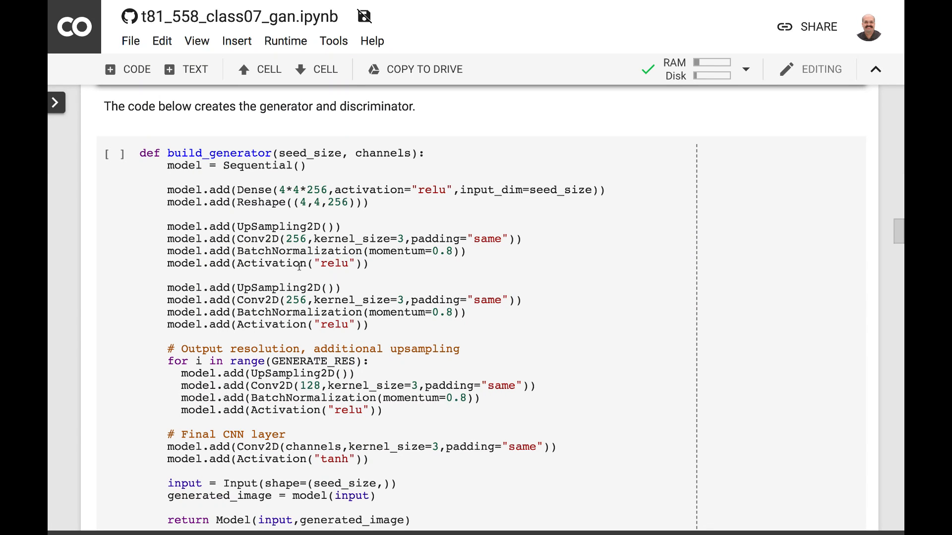
{"action": "scroll", "scroll_direction": "down", "scroll_amount": 3}
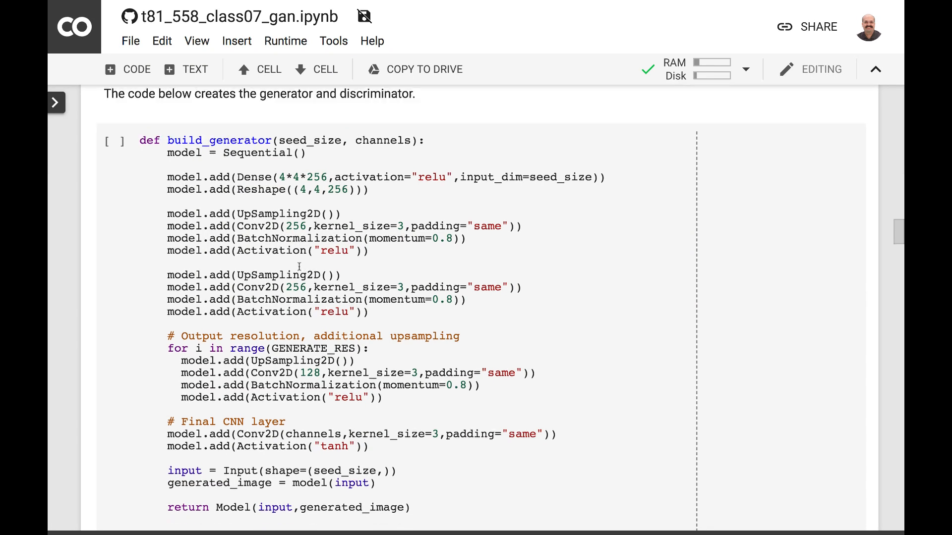
{"action": "scroll", "scroll_direction": "down", "scroll_amount": 3}
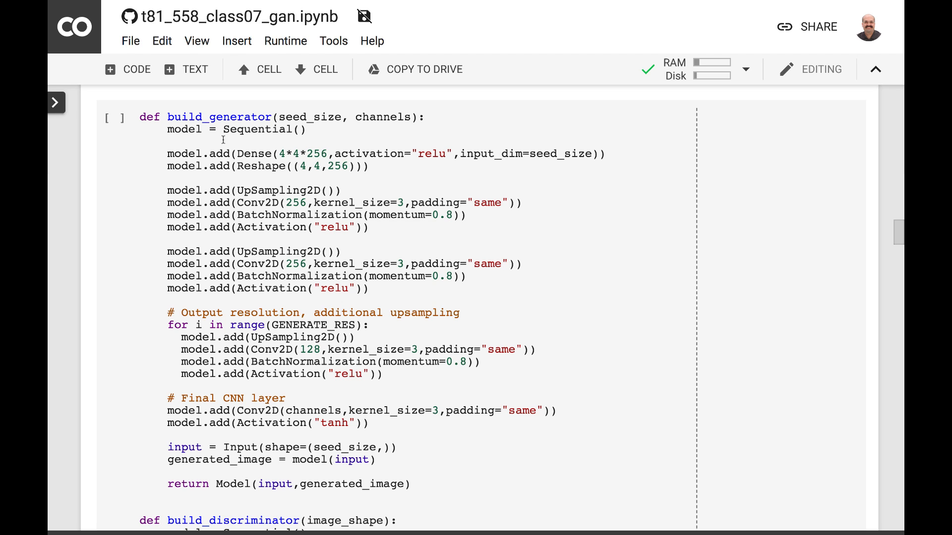
{"action": "mouse_move", "coordinate": [193, 259]}
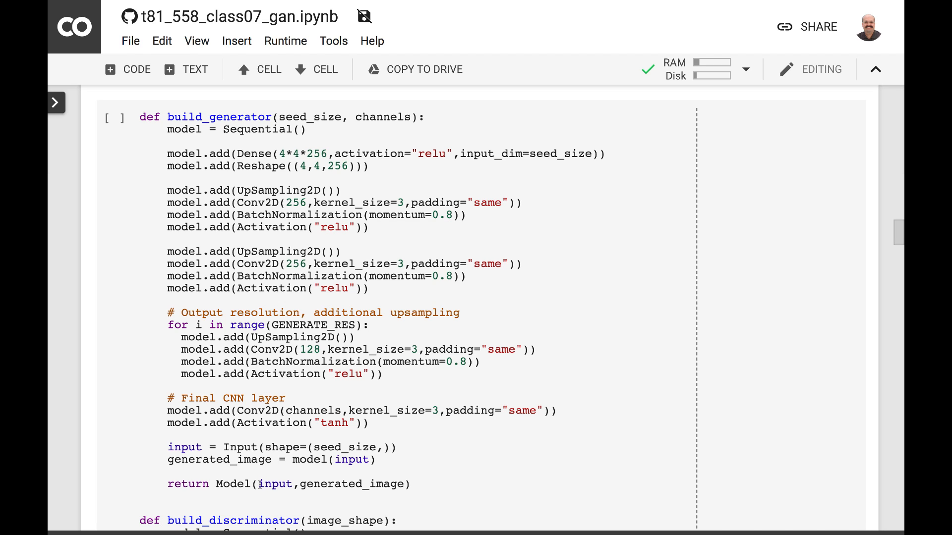
{"action": "mouse_move", "coordinate": [211, 460]}
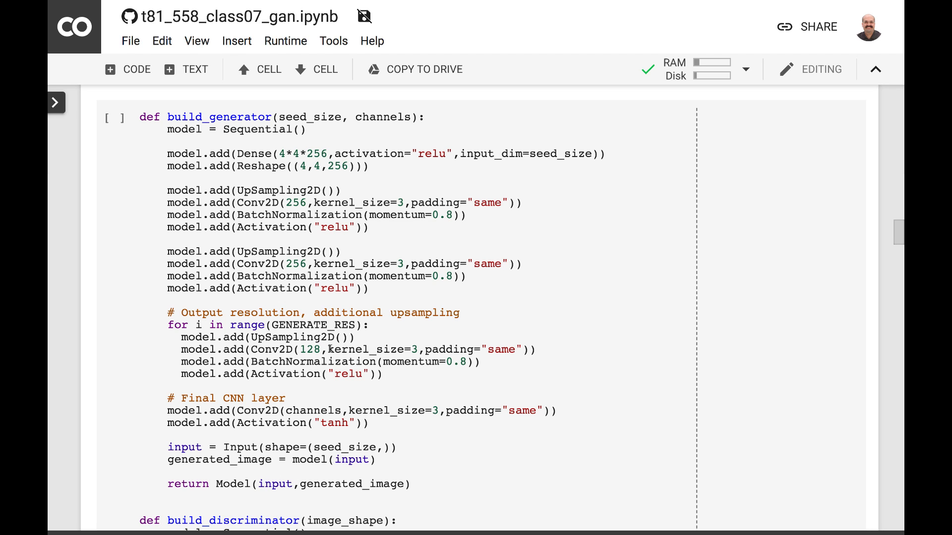
{"action": "scroll", "scroll_direction": "down", "scroll_amount": 3}
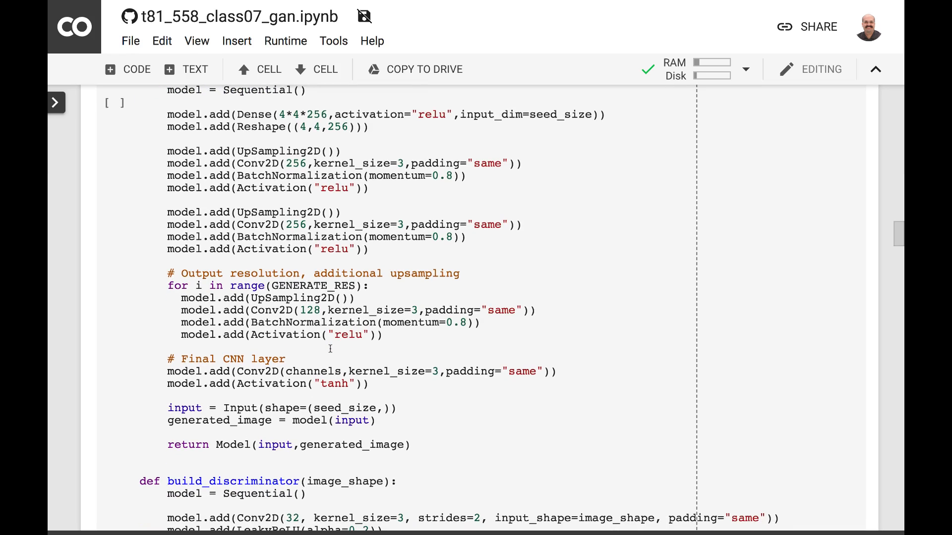
{"action": "scroll", "scroll_direction": "down", "scroll_amount": 3}
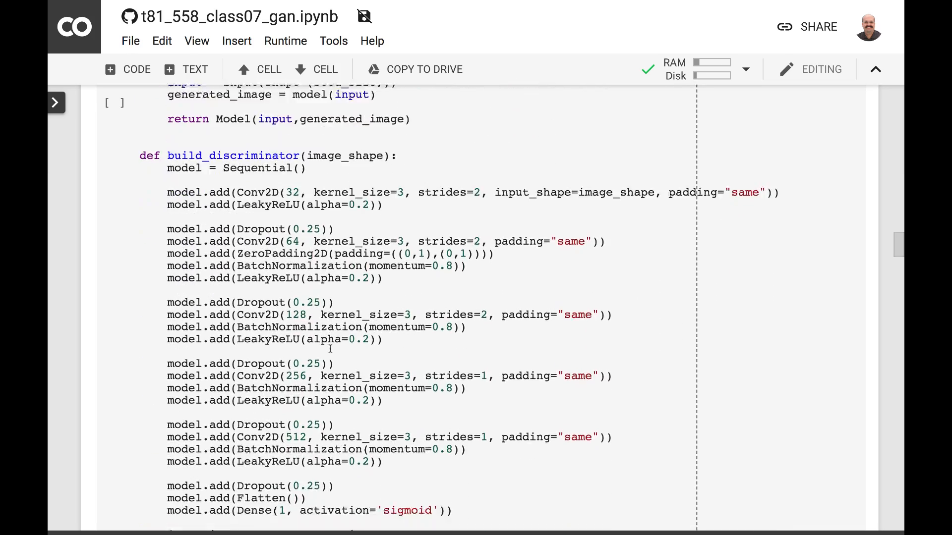
{"action": "scroll", "scroll_direction": "down", "scroll_amount": 3}
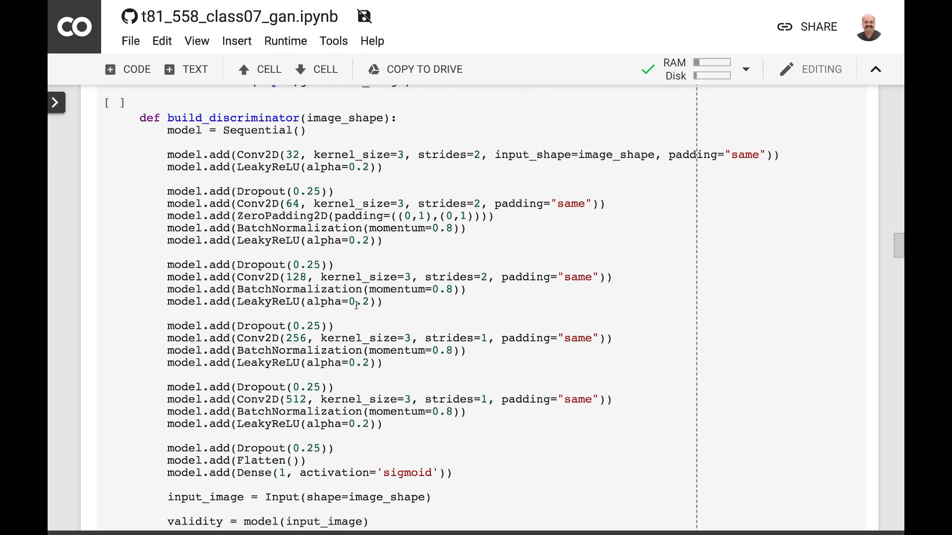
{"action": "mouse_move", "coordinate": [333, 310]}
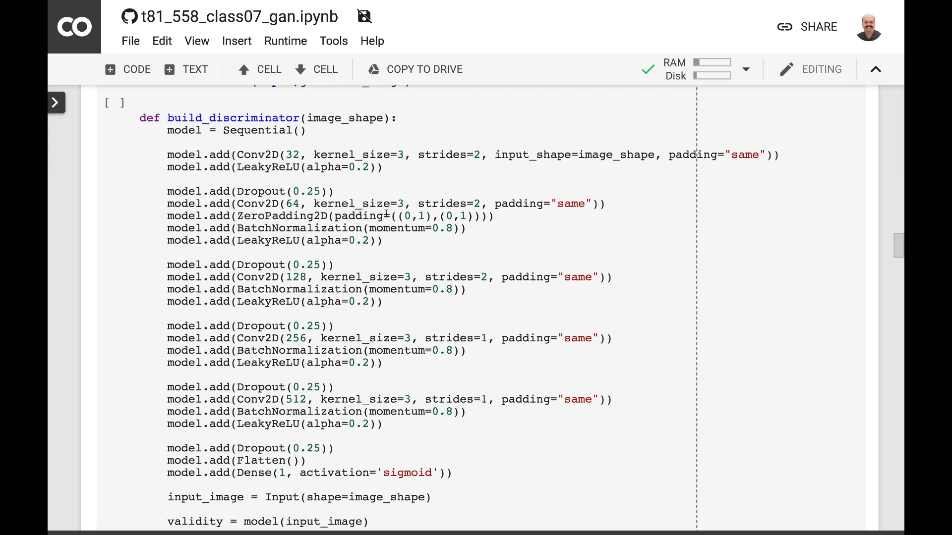
{"action": "scroll", "scroll_direction": "down", "scroll_amount": 3}
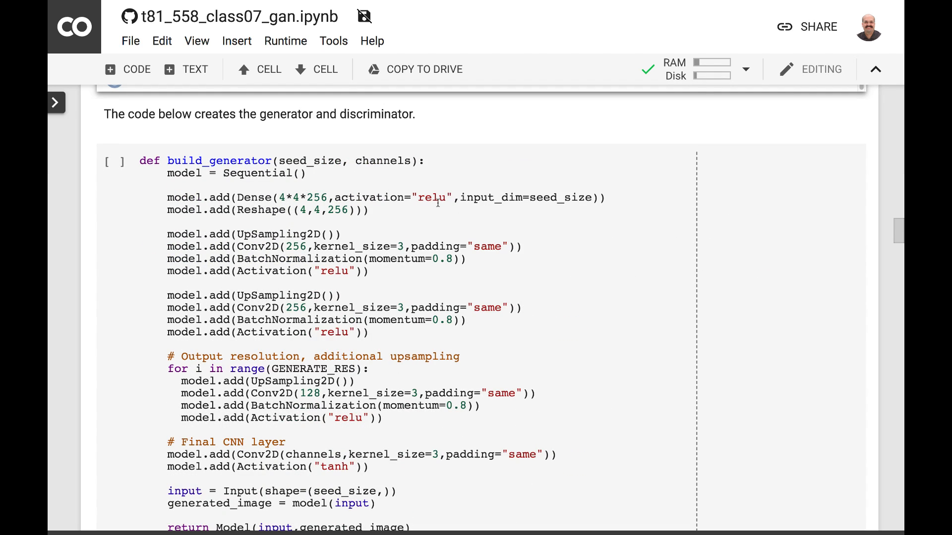
{"action": "scroll", "scroll_direction": "down", "scroll_amount": 3}
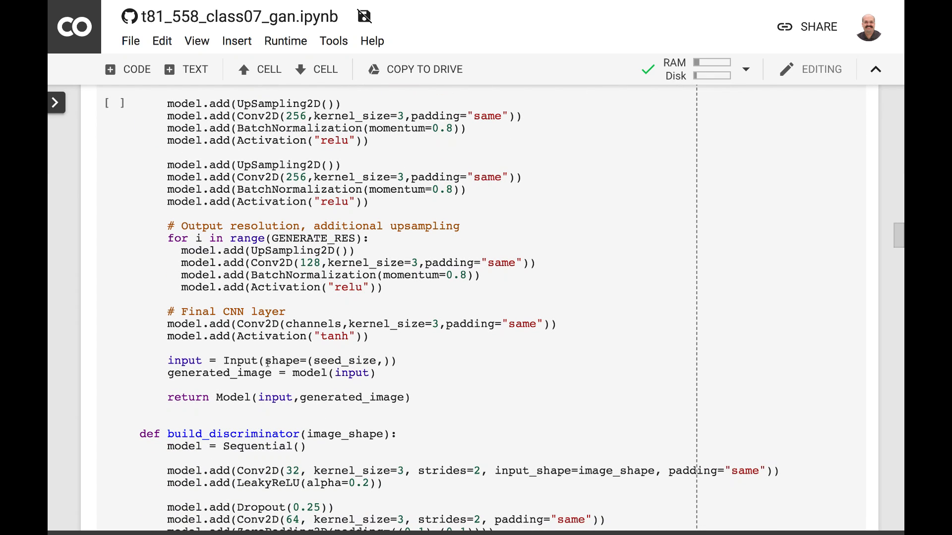
{"action": "scroll", "scroll_direction": "down", "scroll_amount": 3}
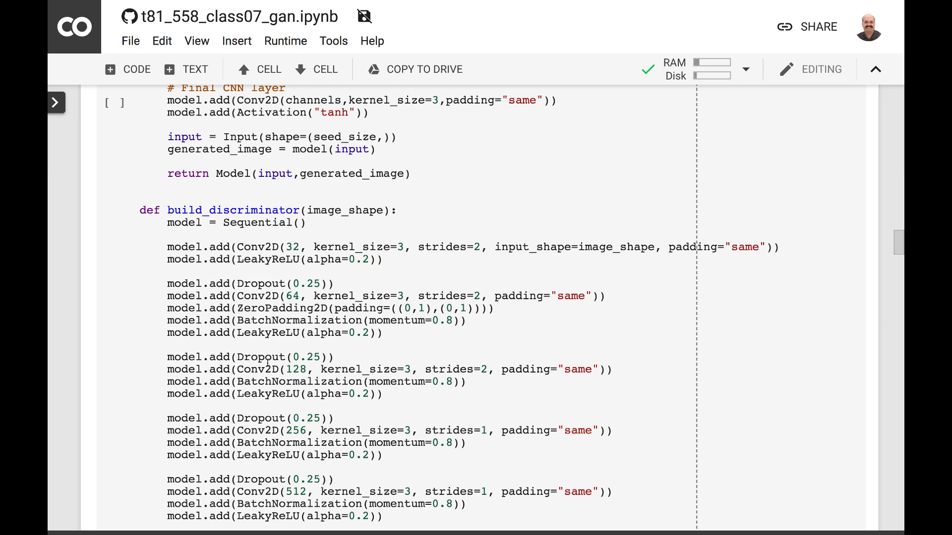
{"action": "scroll", "scroll_direction": "down", "scroll_amount": 3}
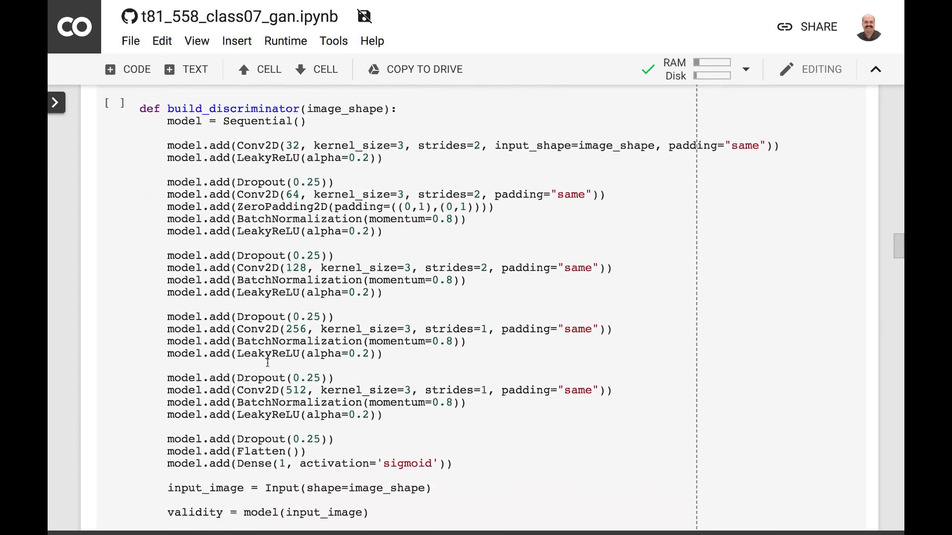
{"action": "scroll", "scroll_direction": "down", "scroll_amount": 3}
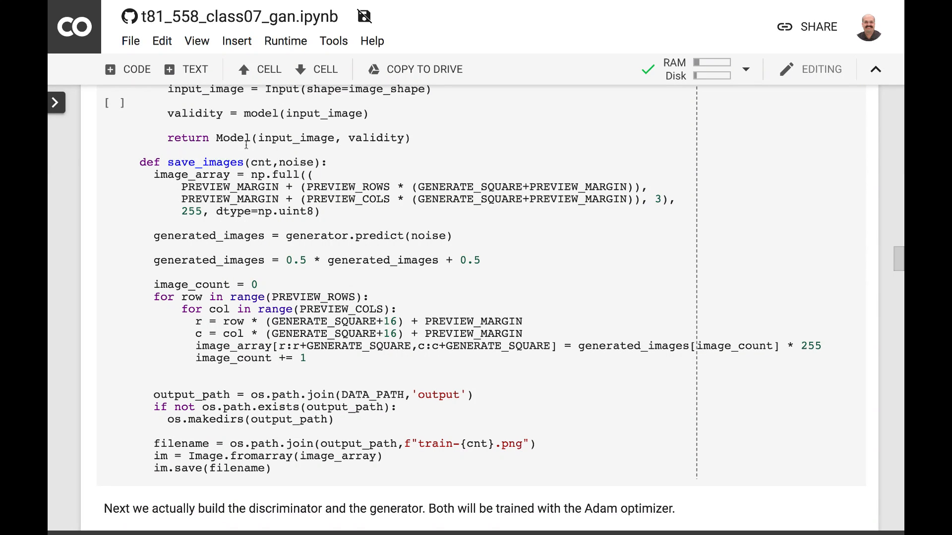
{"action": "left_click", "coordinate": [258, 285]}
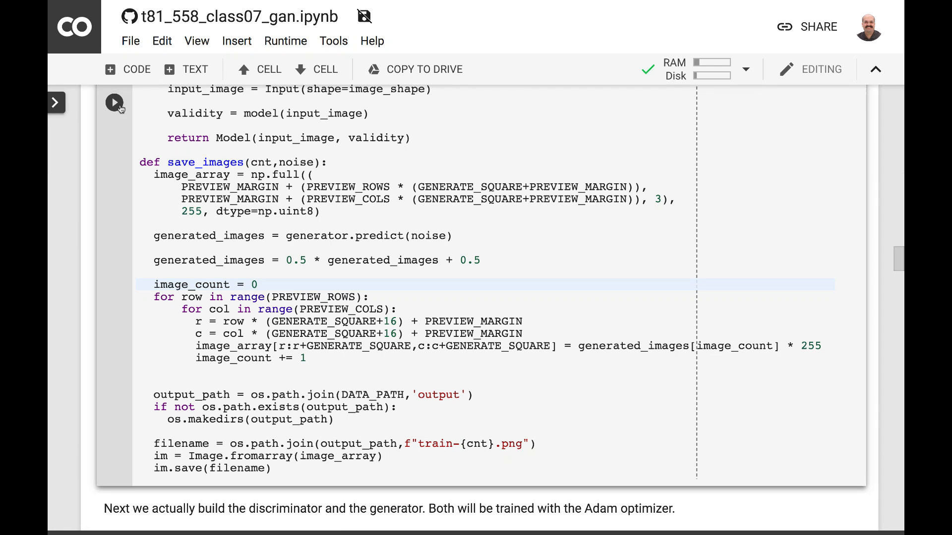
{"action": "mouse_move", "coordinate": [216, 137]}
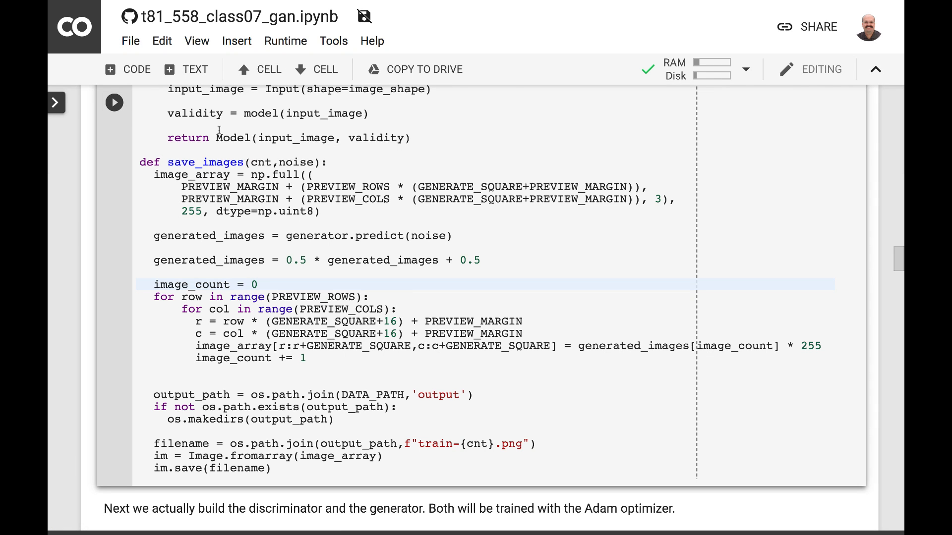
{"action": "scroll", "scroll_direction": "down", "scroll_amount": 3}
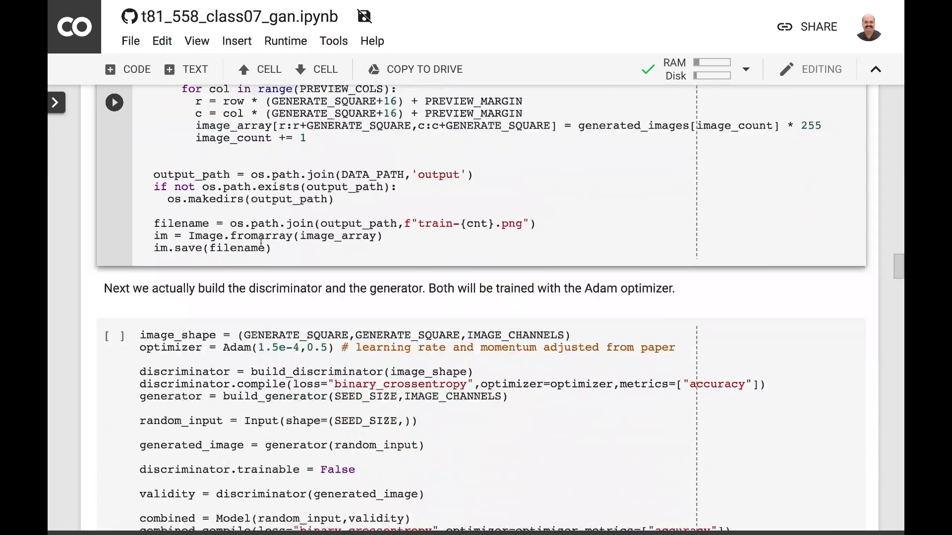
{"action": "scroll", "scroll_direction": "down", "scroll_amount": 3}
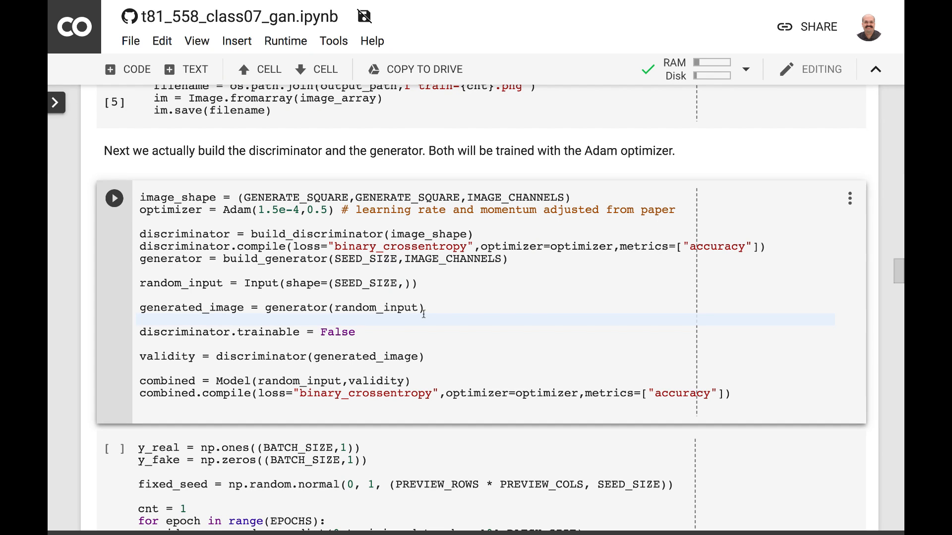
{"action": "mouse_move", "coordinate": [423, 301]}
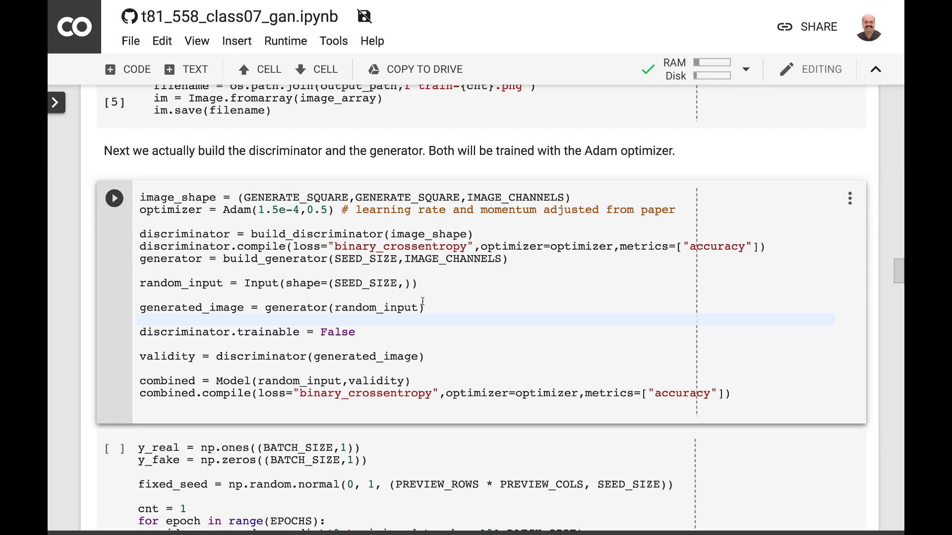
Point out discriminator.trainable = False and scroll down to the training loop cell.
{"action": "left_click", "coordinate": [141, 319]}
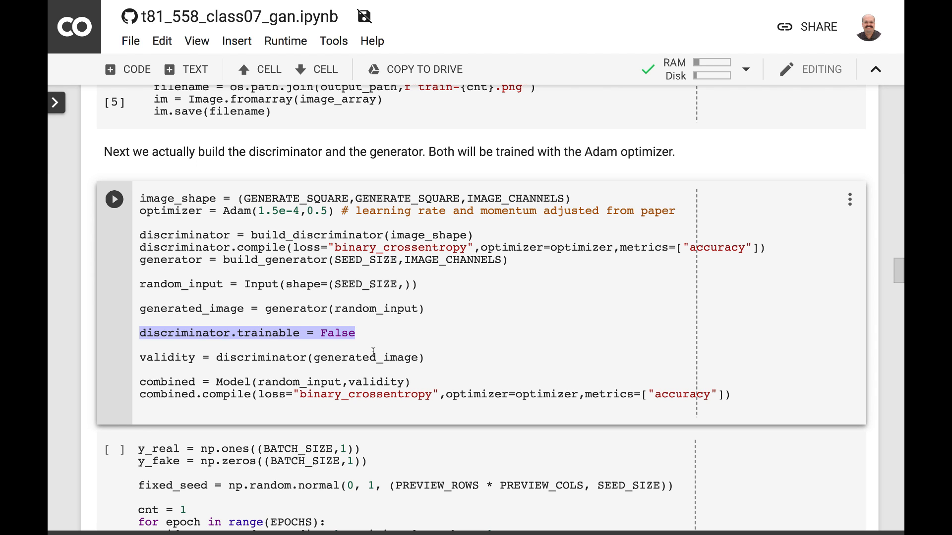
{"action": "mouse_move", "coordinate": [347, 345]}
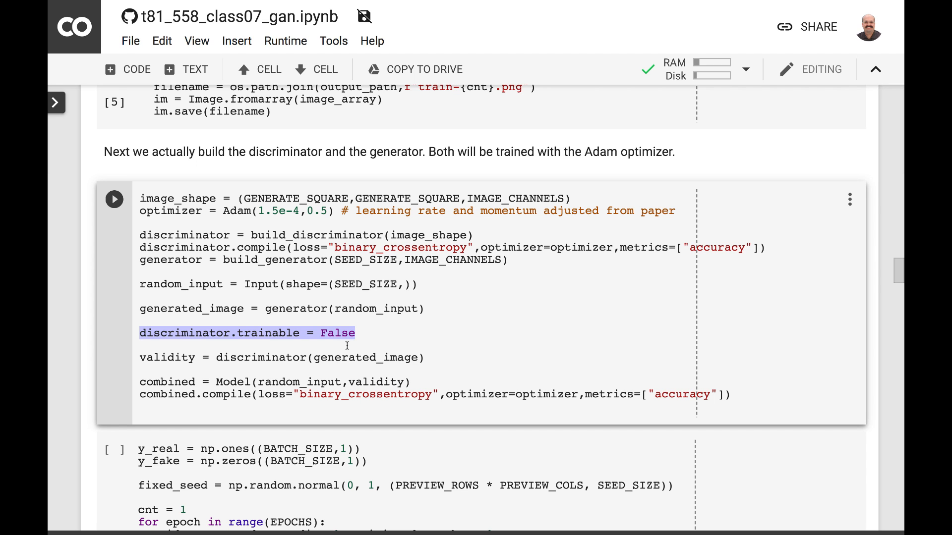
{"action": "scroll", "scroll_direction": "down", "scroll_amount": 3}
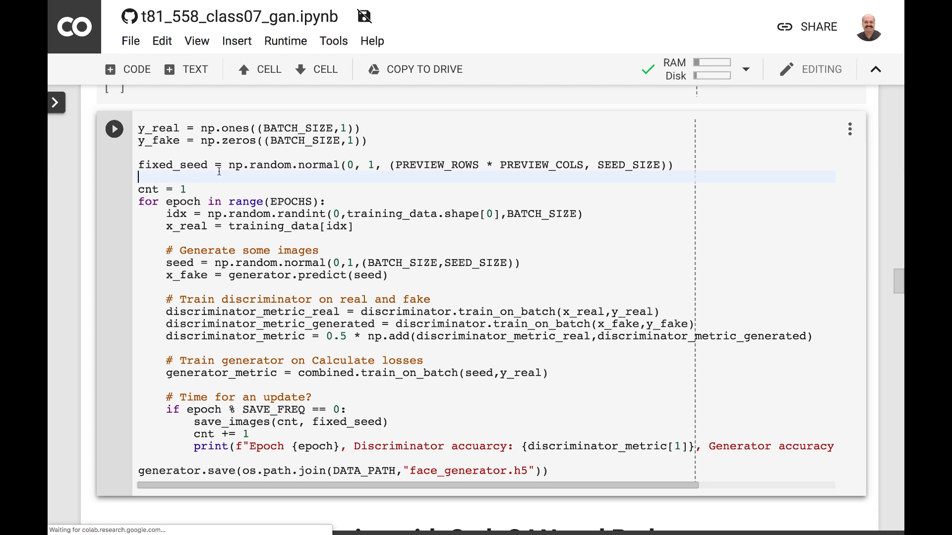
Run the GAN training loop cell so training begins.
{"action": "left_click", "coordinate": [115, 129]}
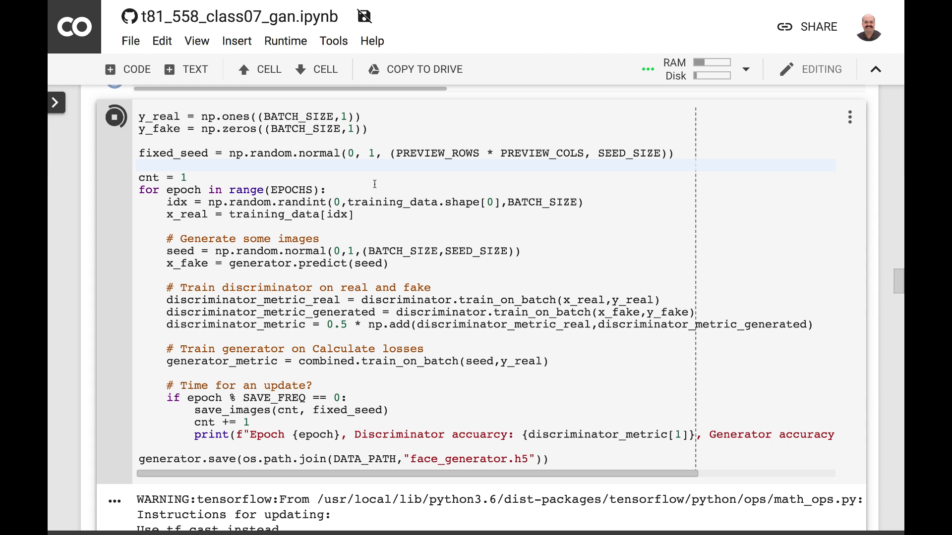
{"action": "mouse_move", "coordinate": [232, 205]}
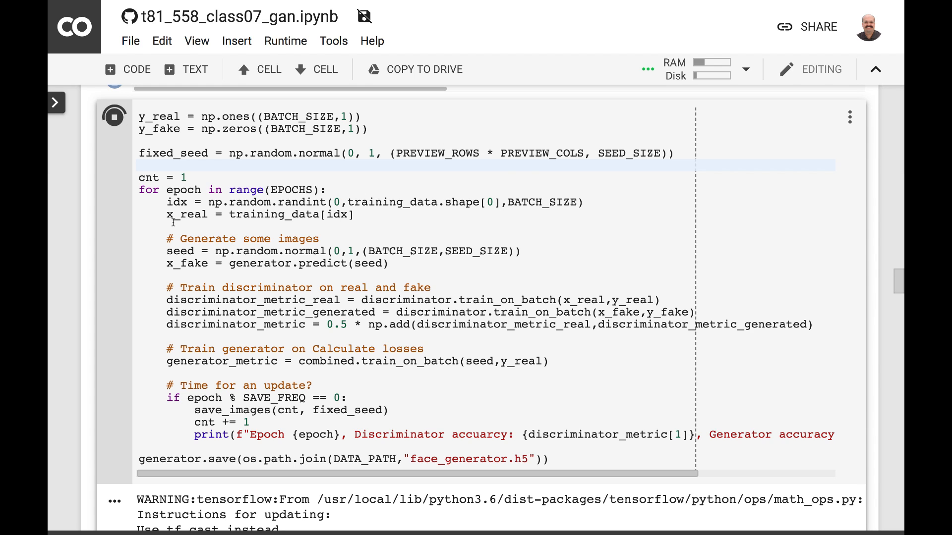
{"action": "mouse_move", "coordinate": [204, 222]}
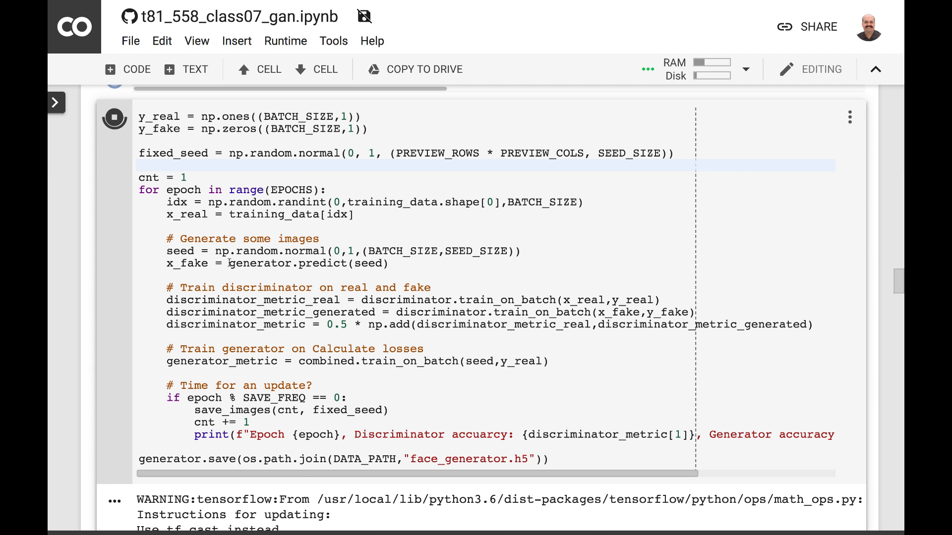
Scroll the training output as the Epoch 0 and Epoch 100 accuracy lines appear.
{"action": "scroll", "scroll_direction": "down", "scroll_amount": 3}
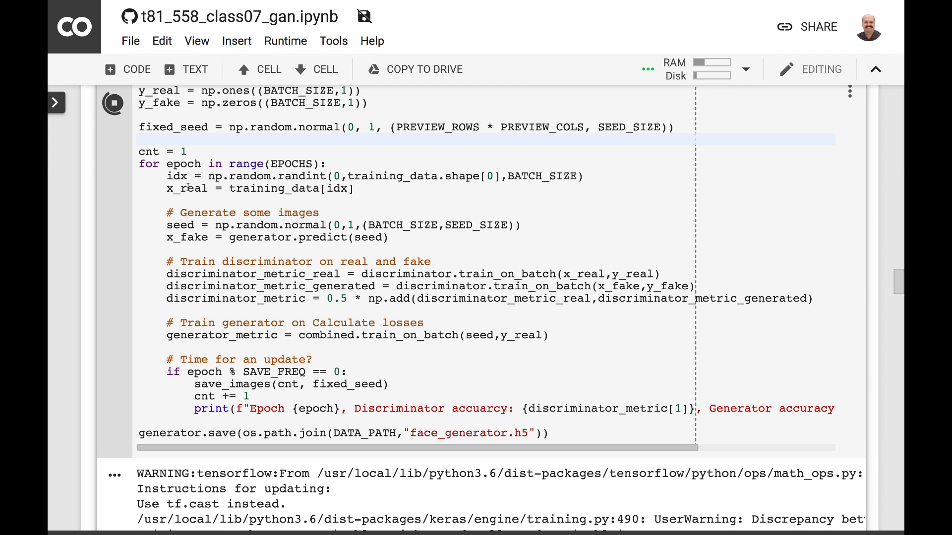
{"action": "mouse_move", "coordinate": [388, 276]}
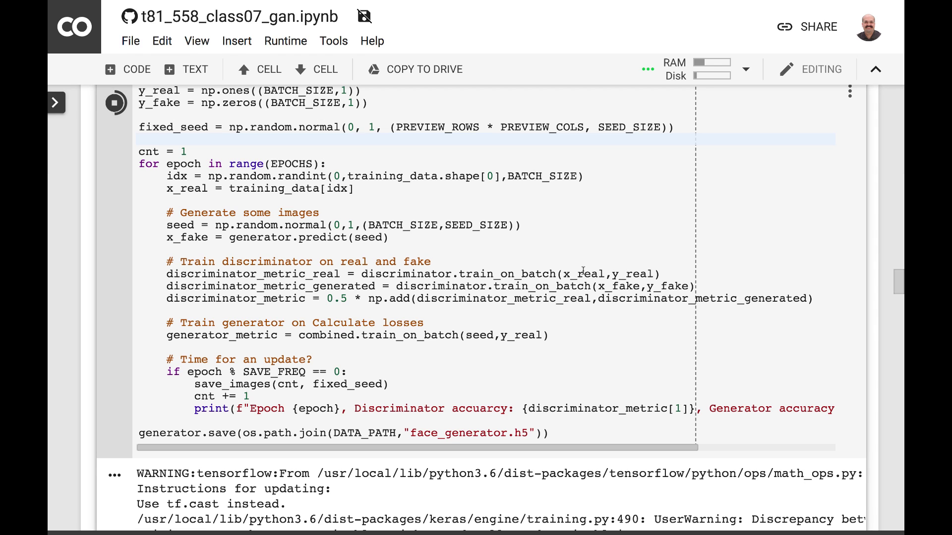
{"action": "mouse_move", "coordinate": [626, 272]}
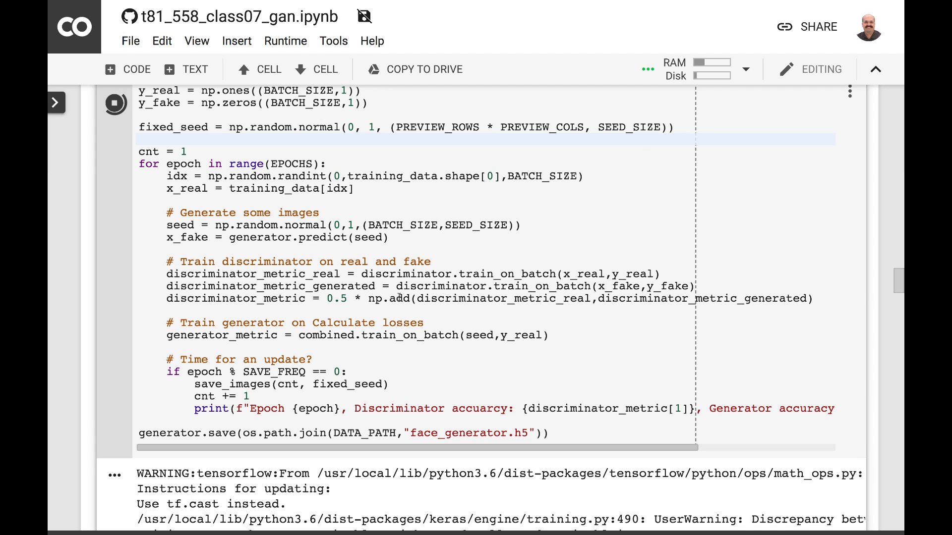
{"action": "scroll", "scroll_direction": "down", "scroll_amount": 3}
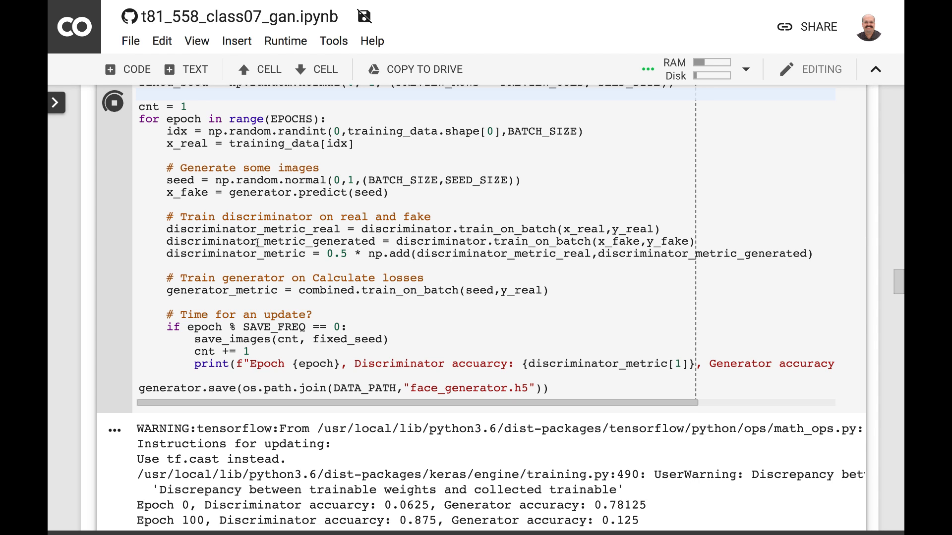
{"action": "mouse_move", "coordinate": [484, 279]}
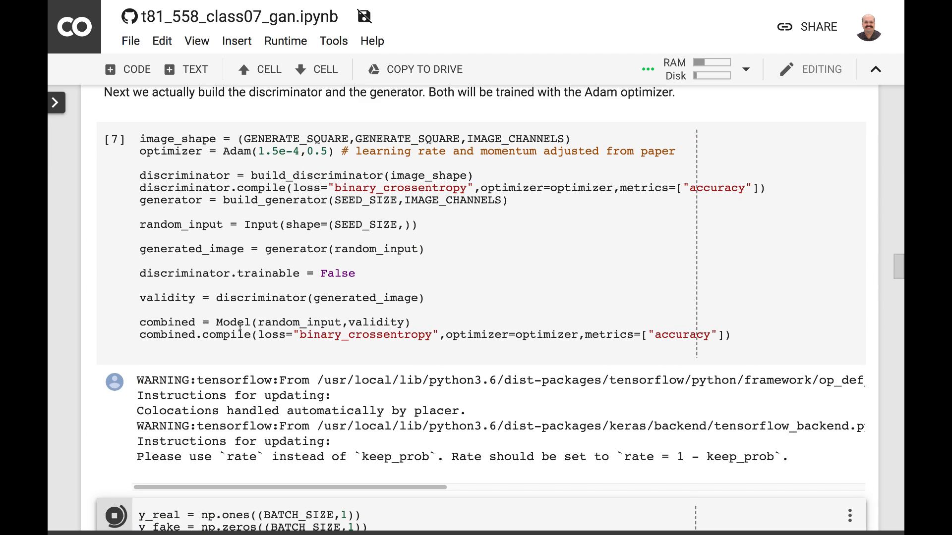
{"action": "mouse_move", "coordinate": [273, 323]}
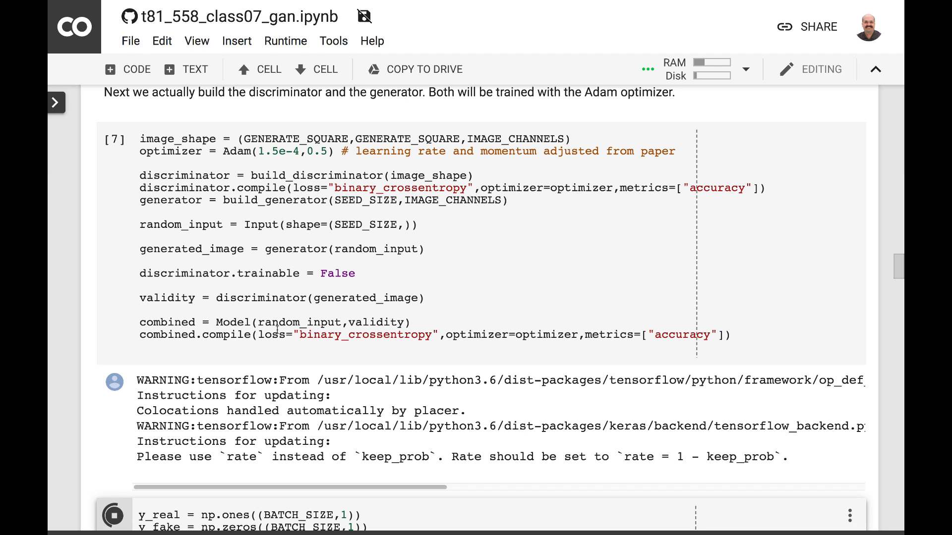
Scroll from the compile cell back down to the running training loop's output.
{"action": "scroll", "scroll_direction": "down", "scroll_amount": 3}
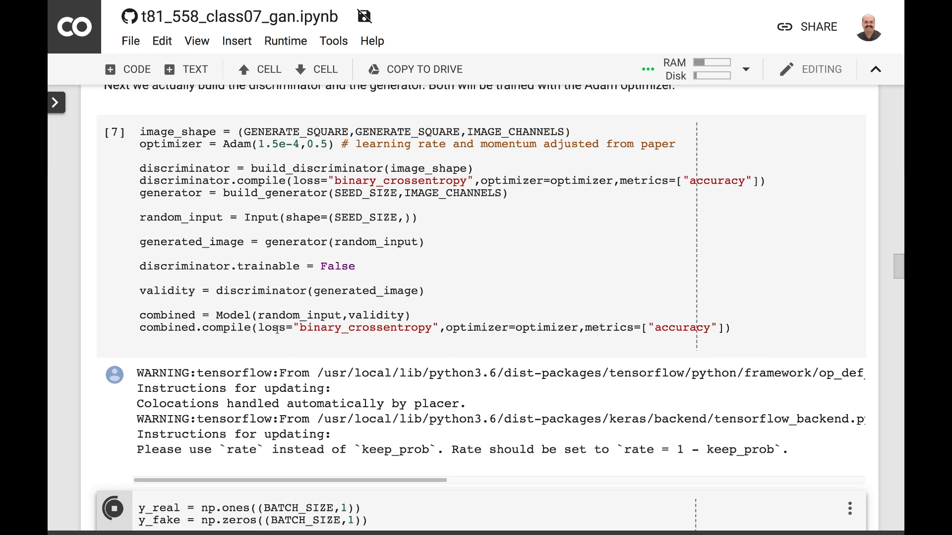
{"action": "scroll", "scroll_direction": "down", "scroll_amount": 3}
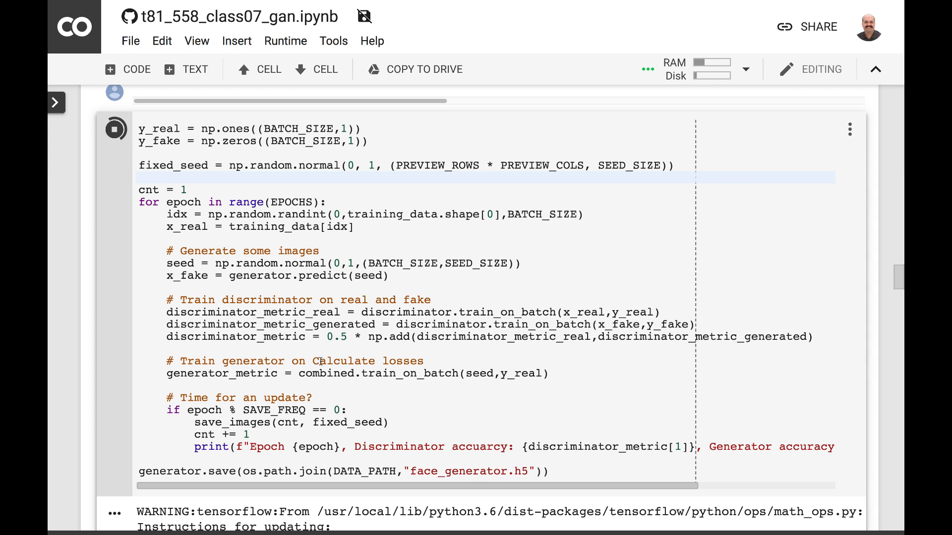
{"action": "mouse_move", "coordinate": [396, 392]}
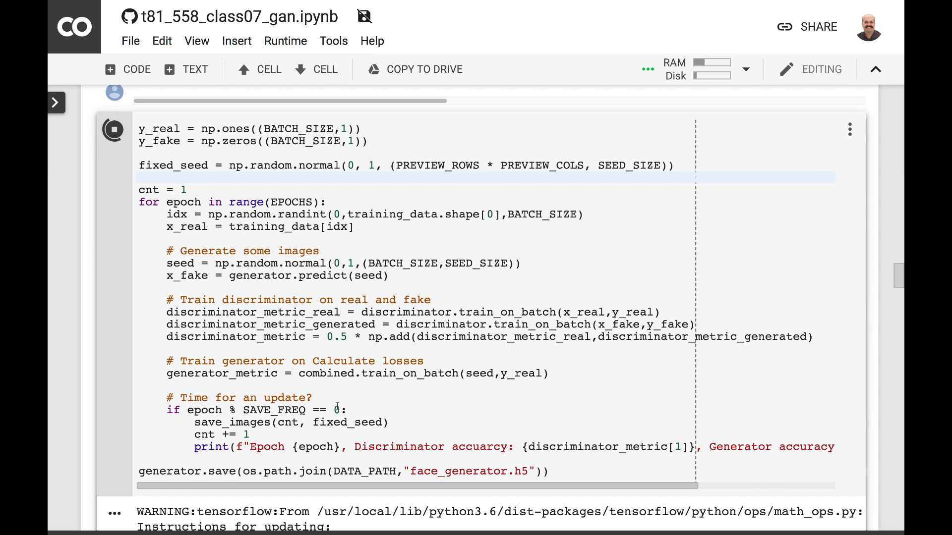
{"action": "scroll", "scroll_direction": "down", "scroll_amount": 3}
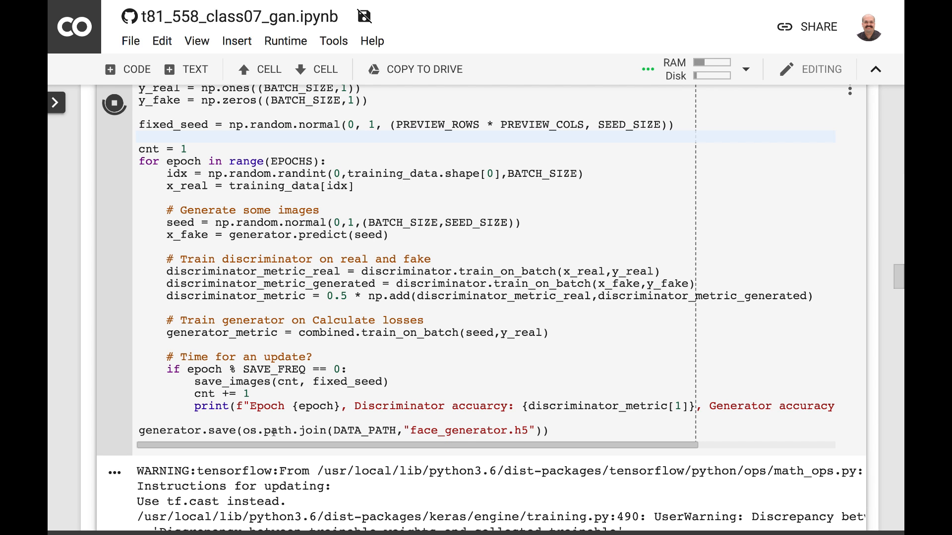
Scroll through the printed discriminator/generator accuracies as training advances to Epoch 3500.
{"action": "scroll", "scroll_direction": "down", "scroll_amount": 3}
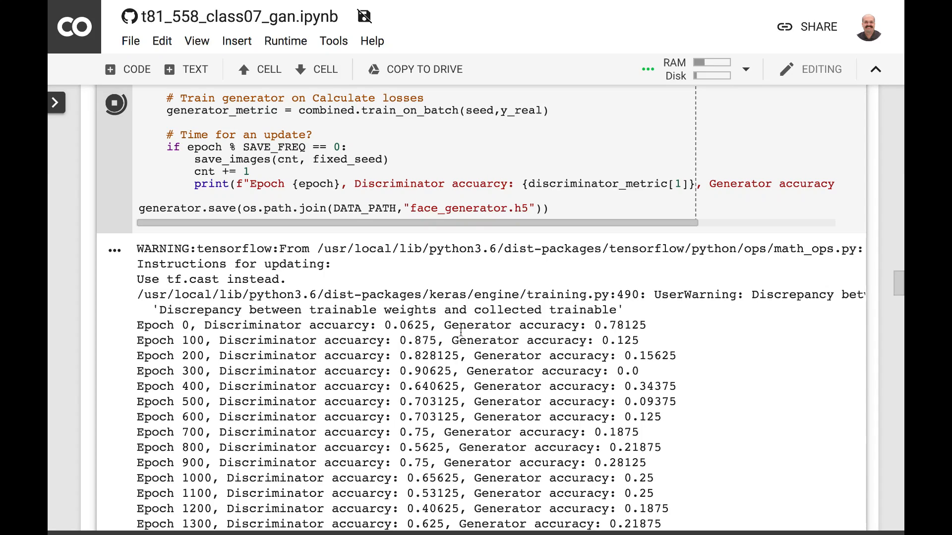
{"action": "scroll", "scroll_direction": "down", "scroll_amount": 3}
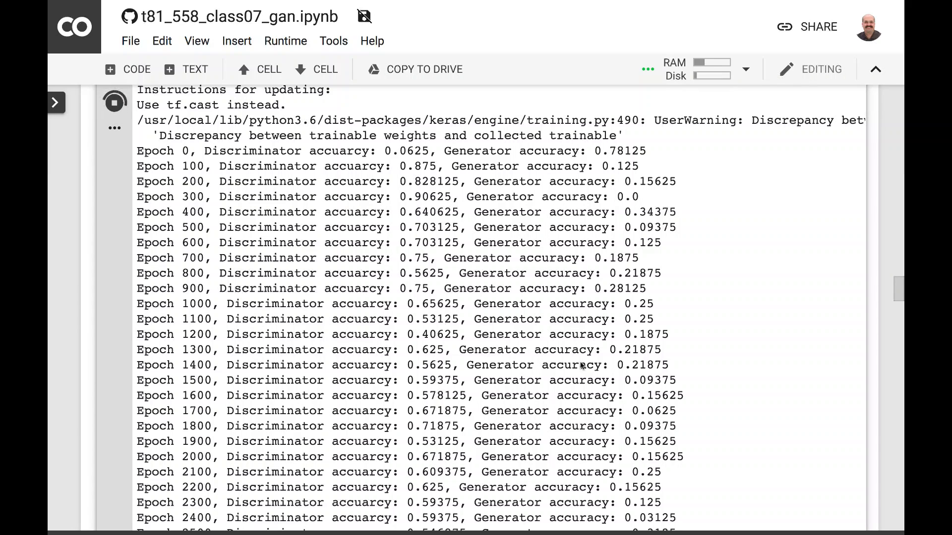
{"action": "scroll", "scroll_direction": "down", "scroll_amount": 3}
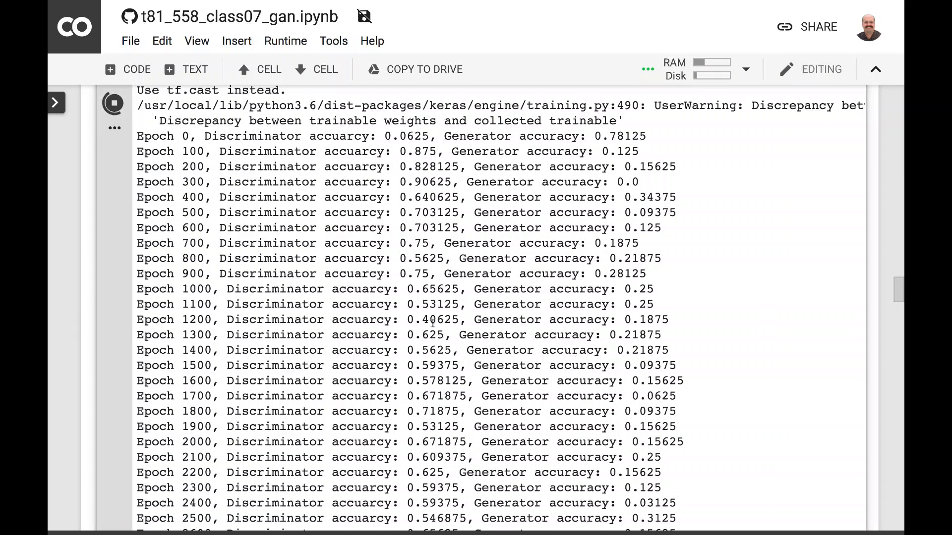
{"action": "mouse_move", "coordinate": [343, 193]}
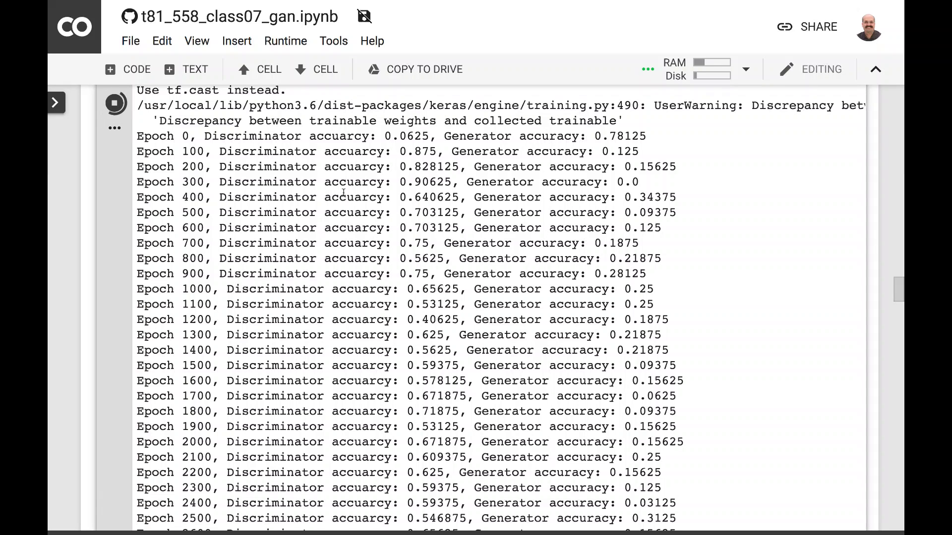
{"action": "scroll", "scroll_direction": "down", "scroll_amount": 3}
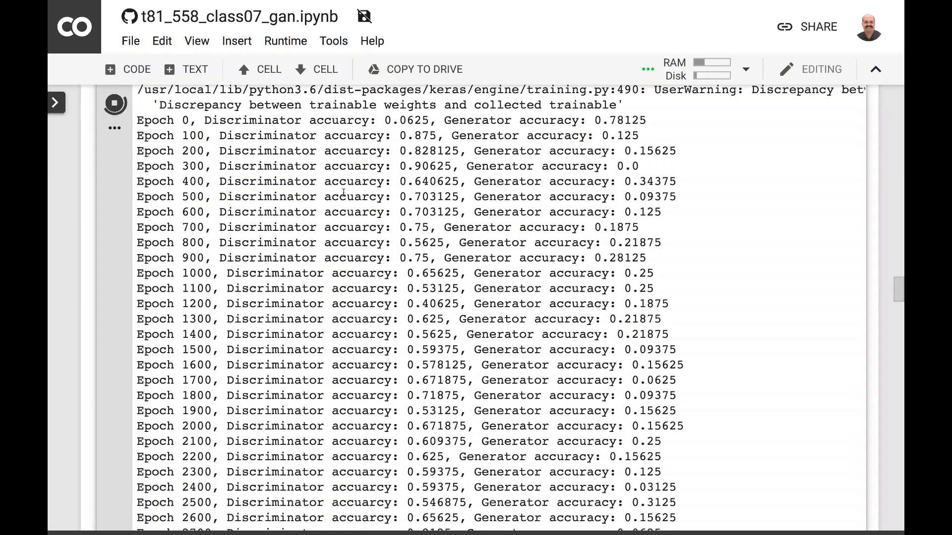
{"action": "mouse_move", "coordinate": [429, 295]}
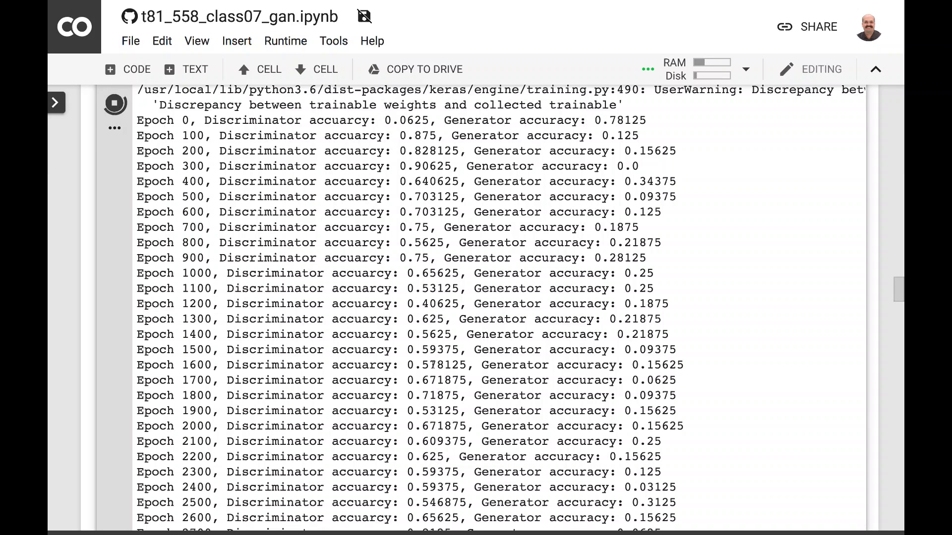
{"action": "scroll", "scroll_direction": "down", "scroll_amount": 3}
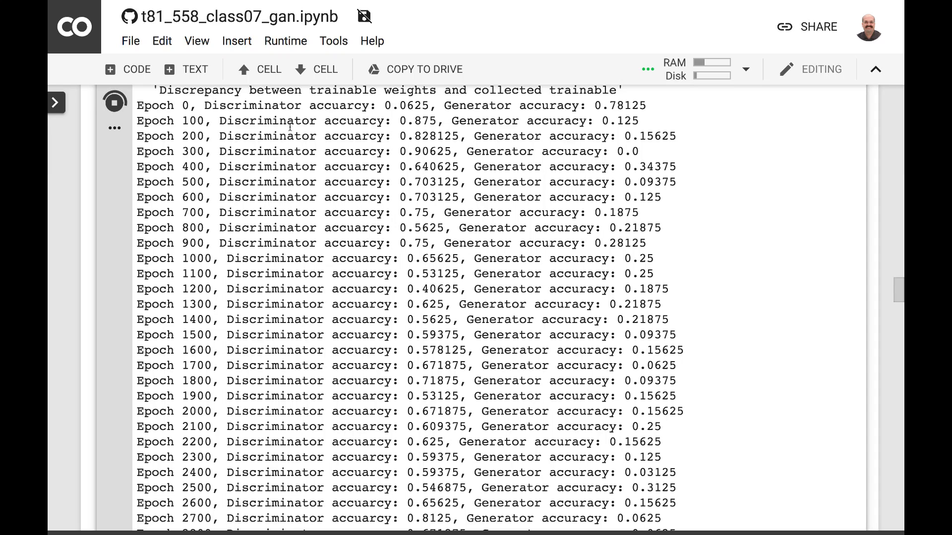
{"action": "mouse_move", "coordinate": [505, 167]}
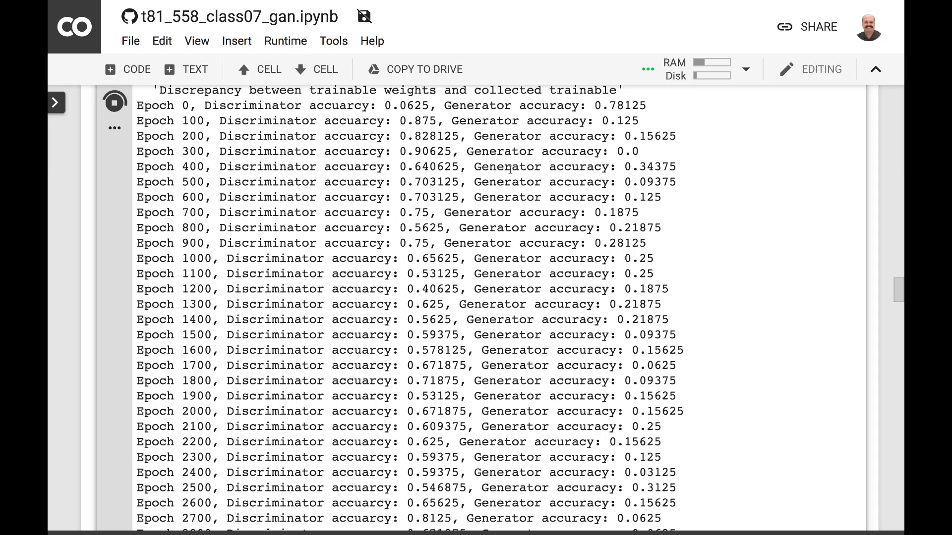
{"action": "mouse_move", "coordinate": [460, 182]}
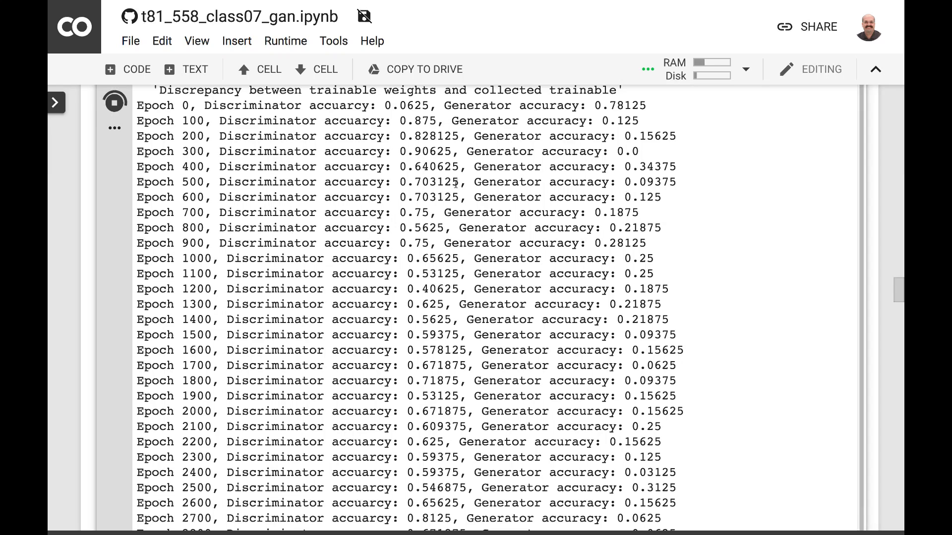
{"action": "scroll", "scroll_direction": "down", "scroll_amount": 3}
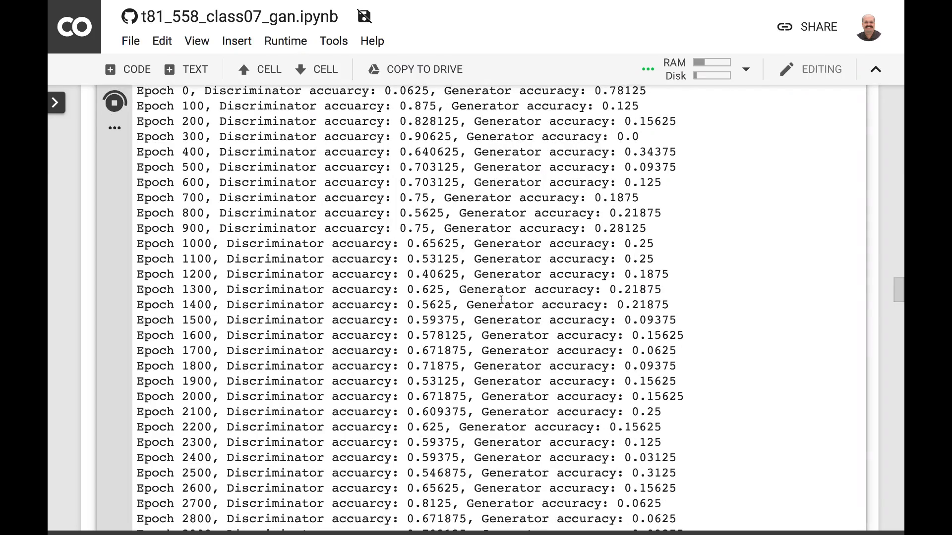
{"action": "scroll", "scroll_direction": "down", "scroll_amount": 3}
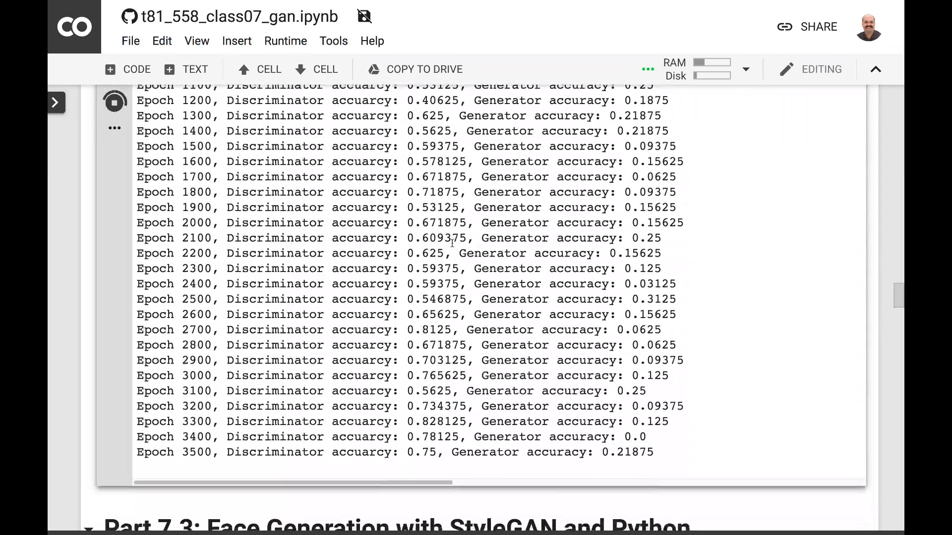
{"action": "scroll", "scroll_direction": "down", "scroll_amount": 3}
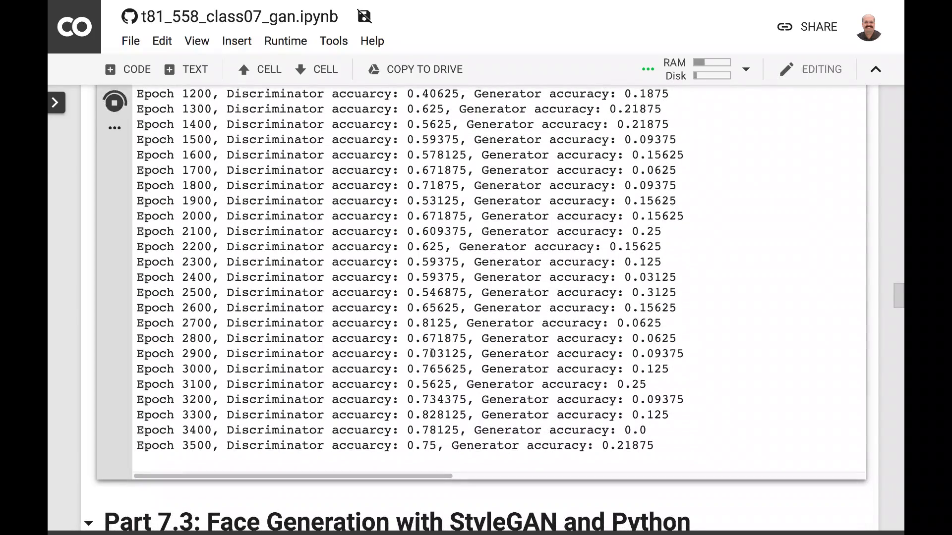